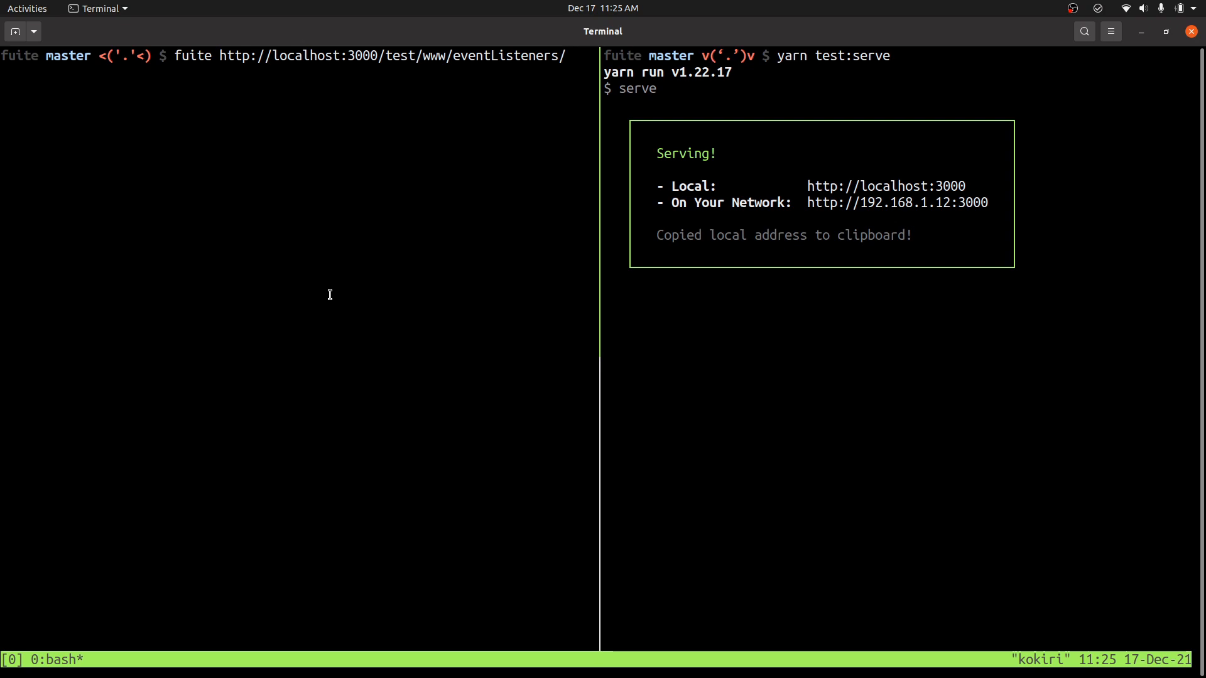
pyautogui.press('Return')
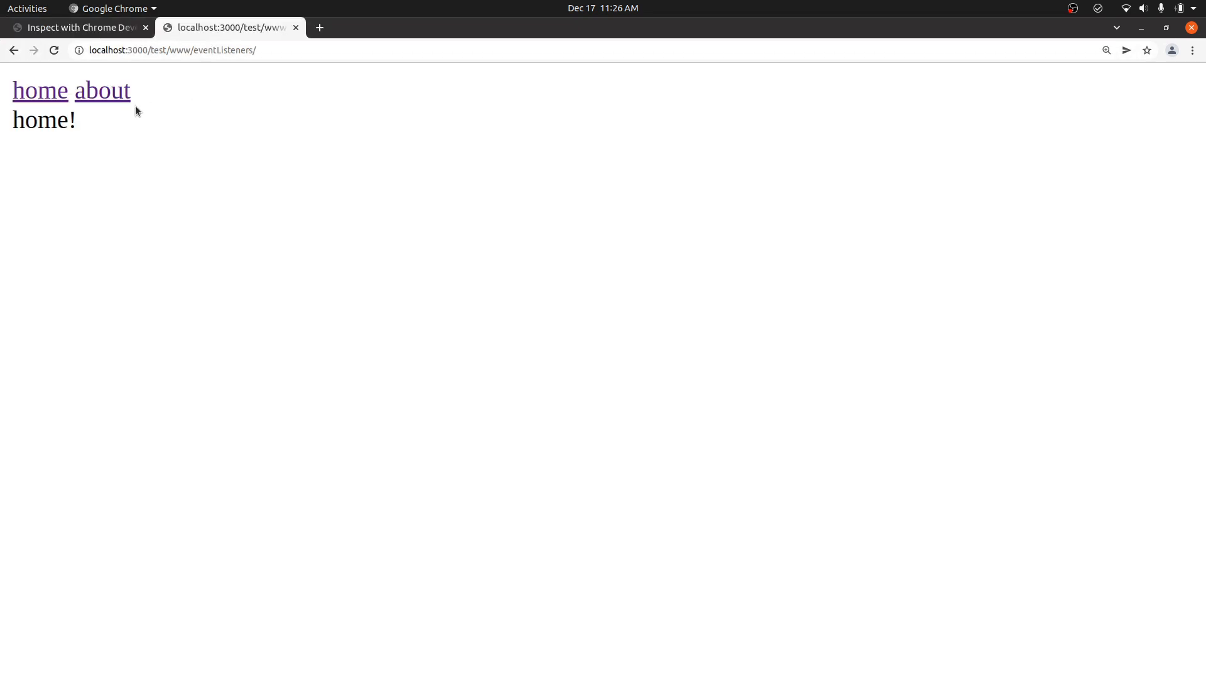
pyautogui.moveTo(154, 137)
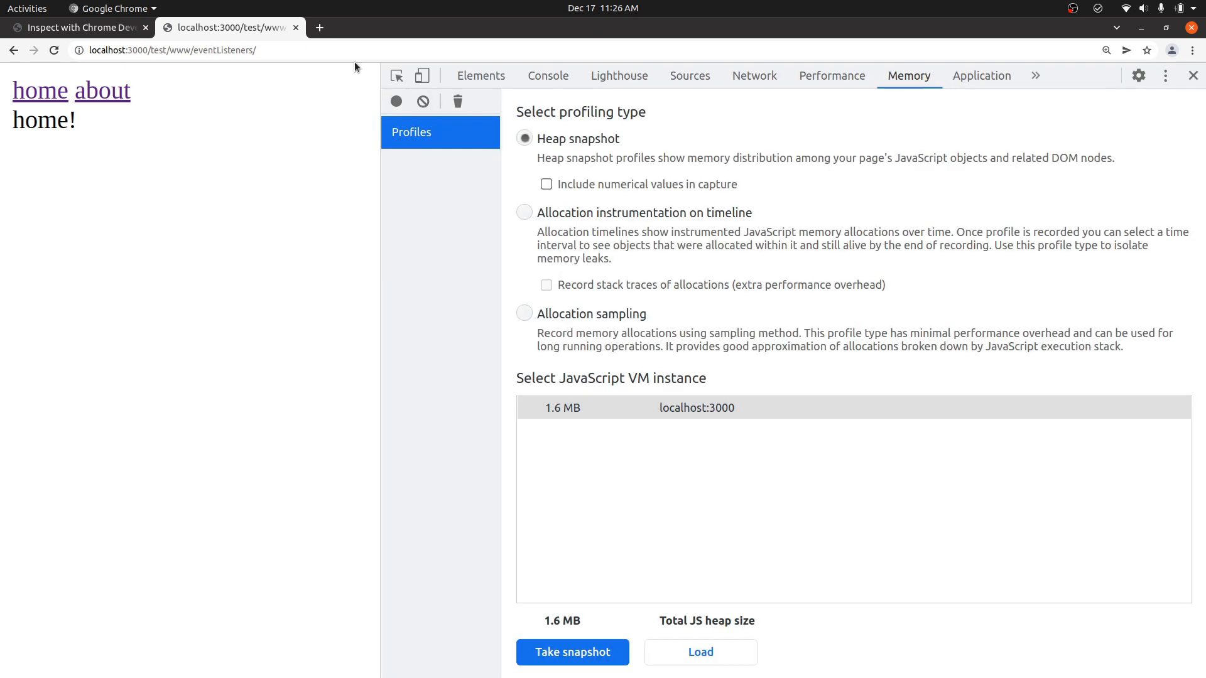
# Select div#persistent in Elements and show its Event Listeners, including two transitionend handlers
pyautogui.click(480, 76)
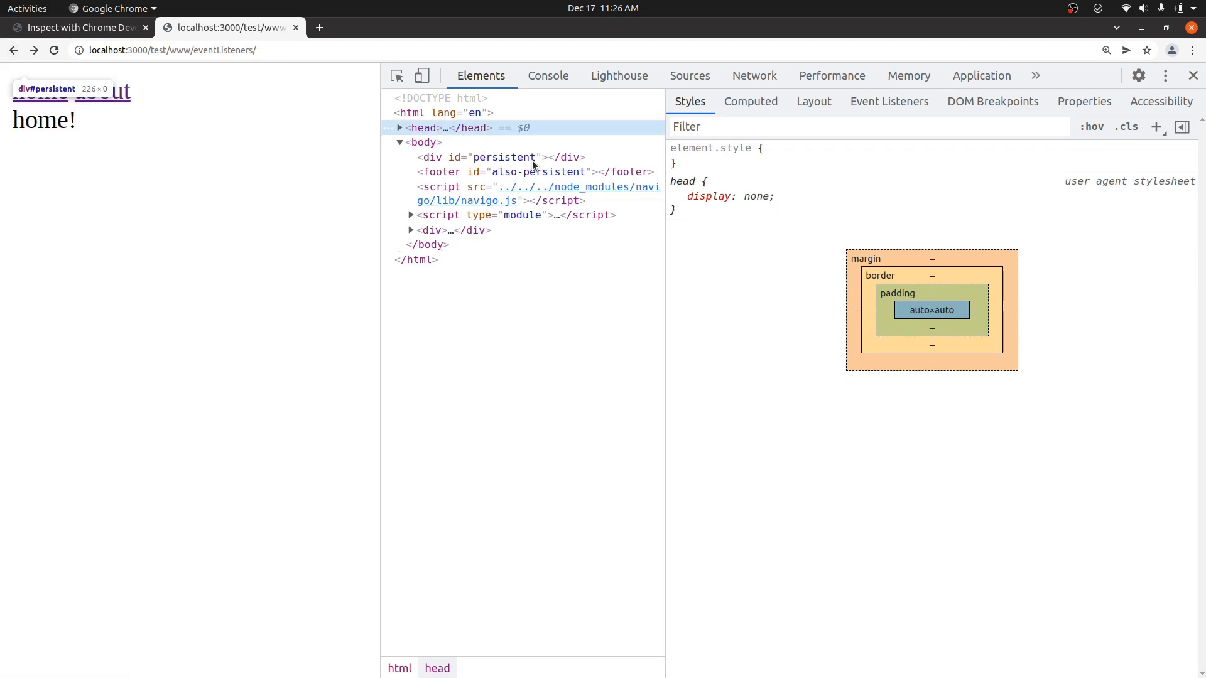
pyautogui.click(505, 157)
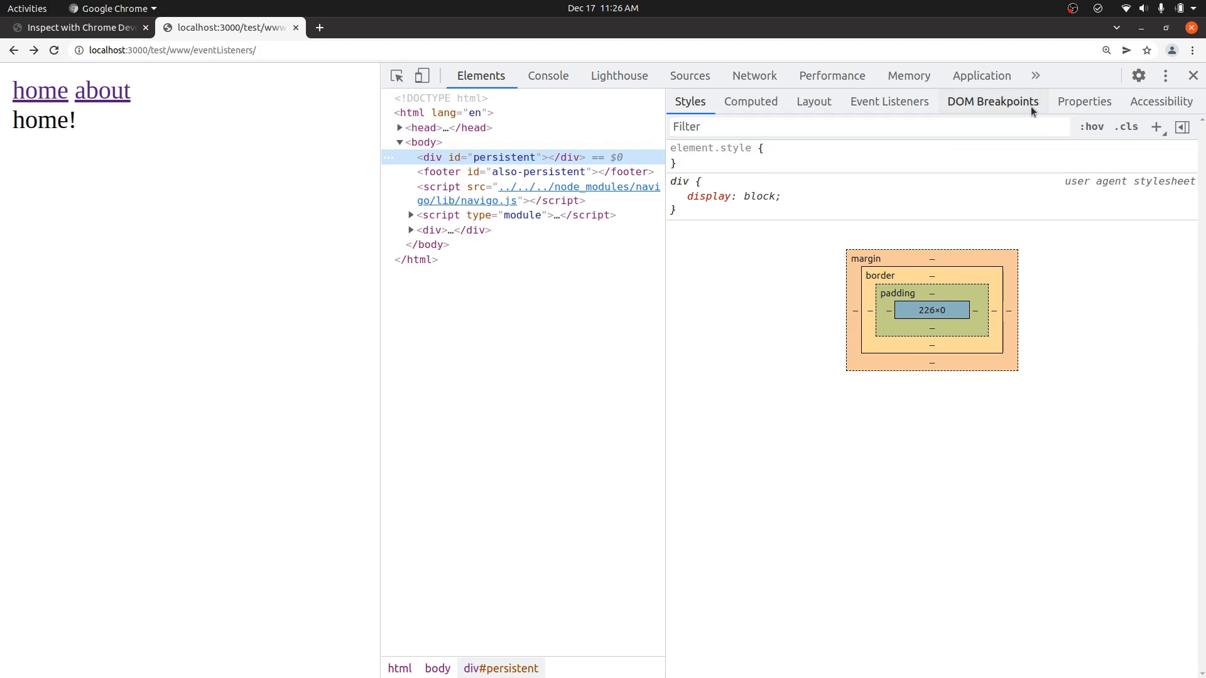
pyautogui.click(888, 100)
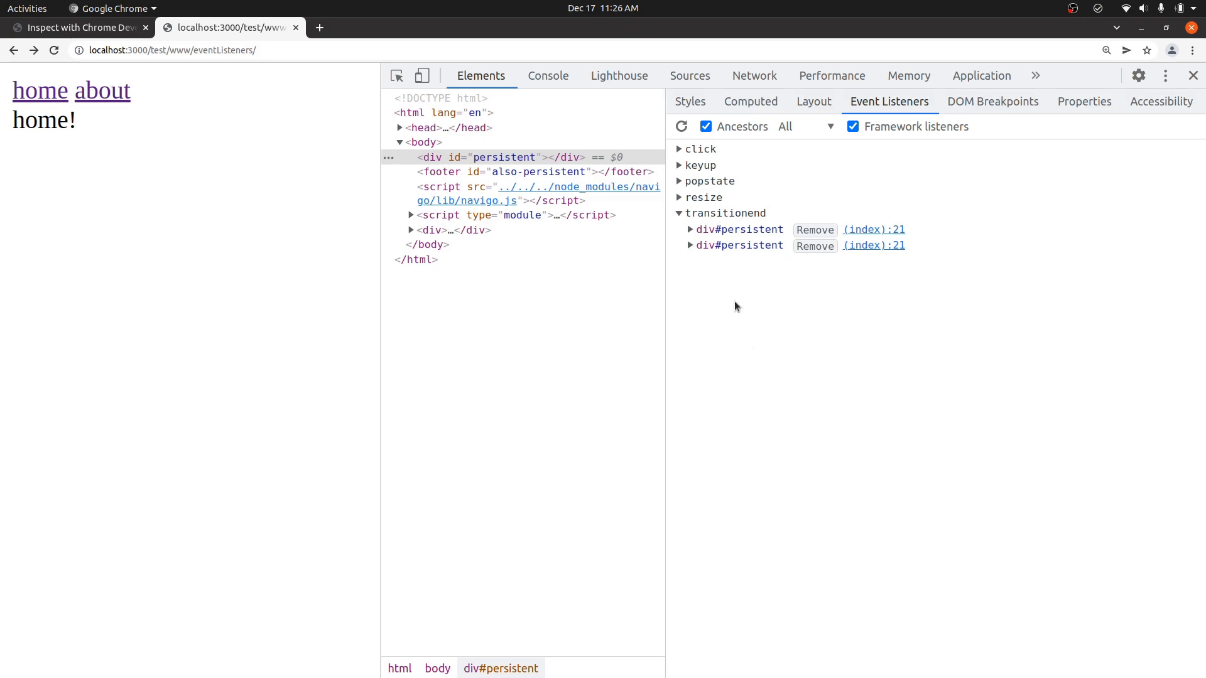
pyautogui.moveTo(572, 369)
pyautogui.write('getEventListeners(window)')
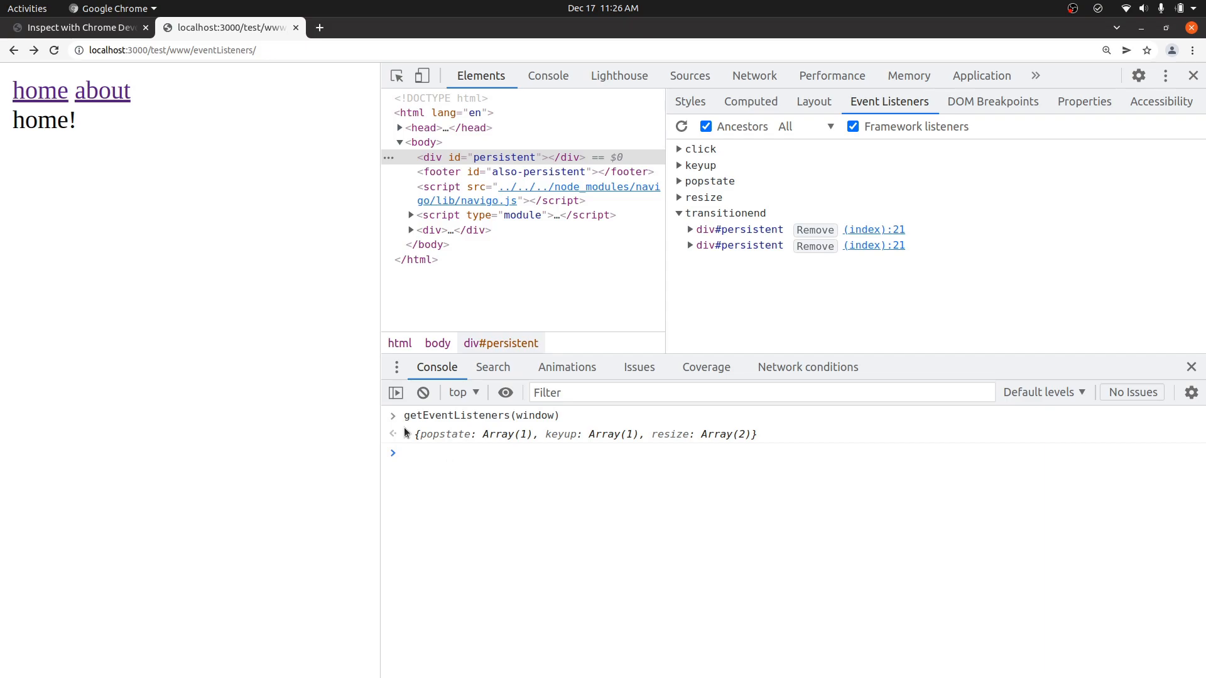
# Expand getEventListeners(window) output, then visit the about page and return home
pyautogui.click(392, 434)
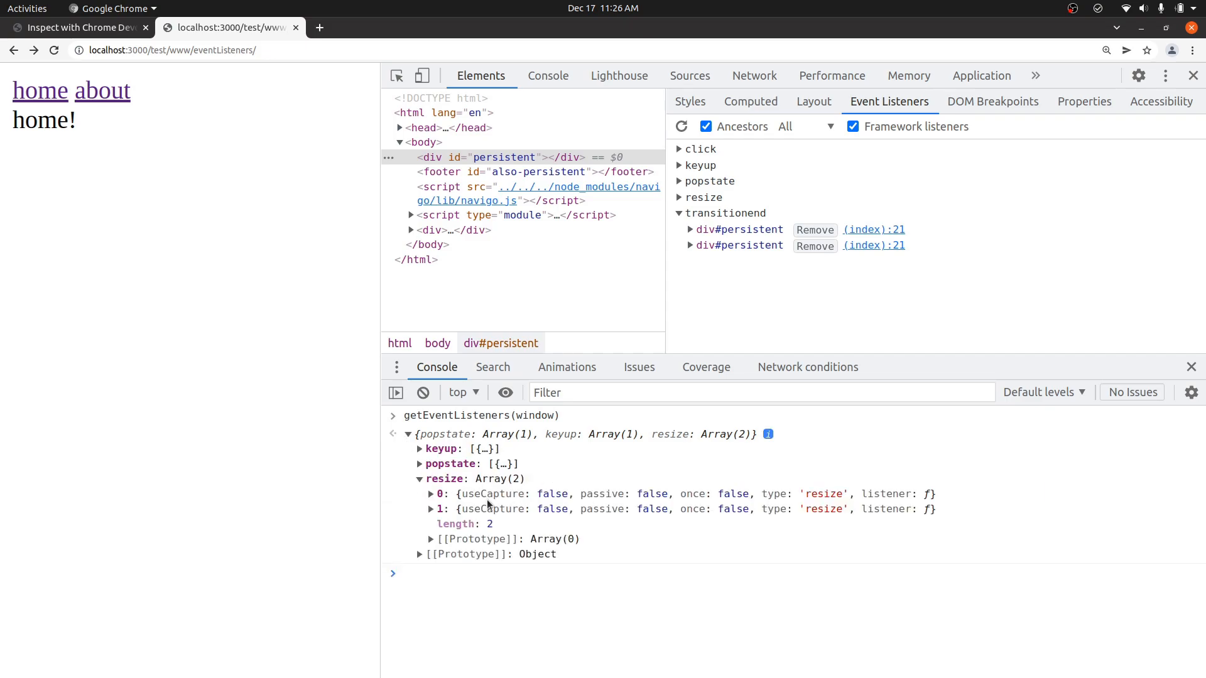
pyautogui.moveTo(106, 106)
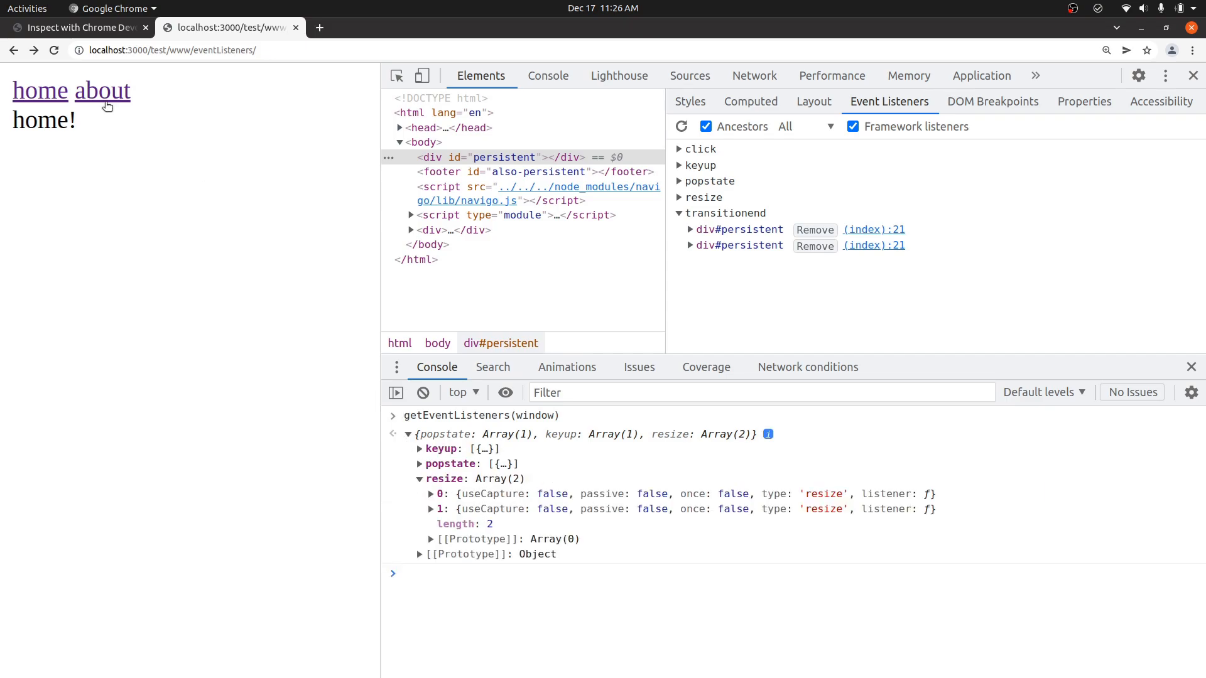
pyautogui.click(102, 90)
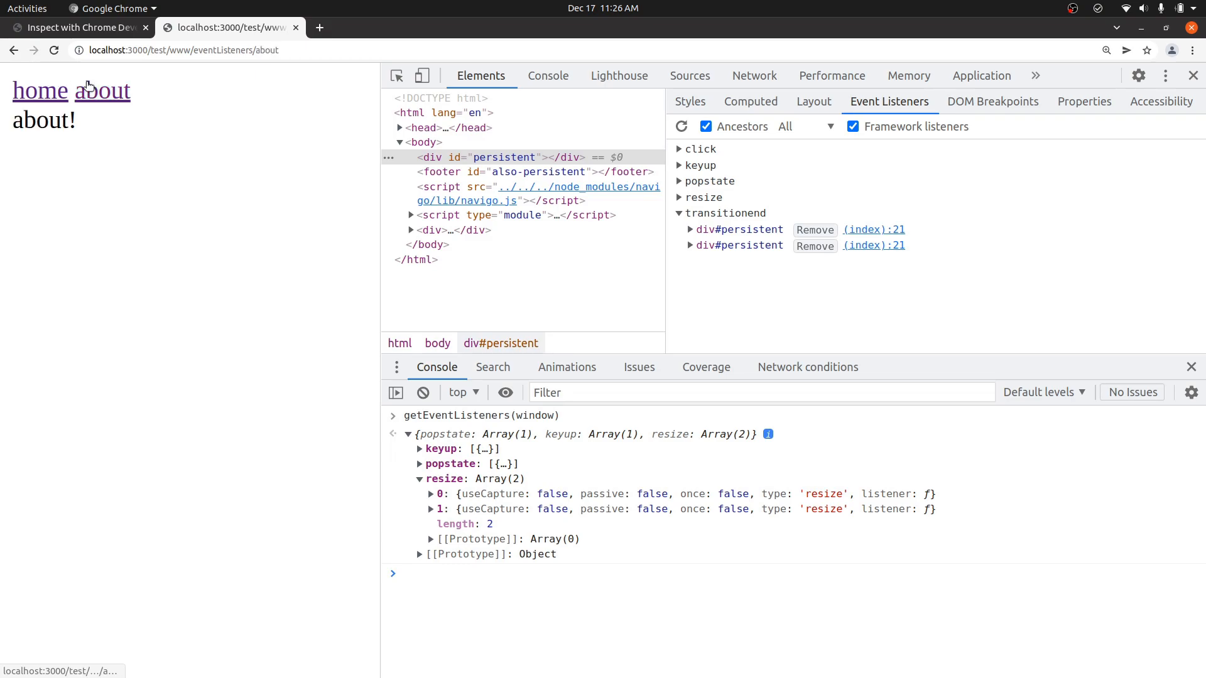
pyautogui.click(38, 91)
pyautogui.write('getEventListeners(window)')
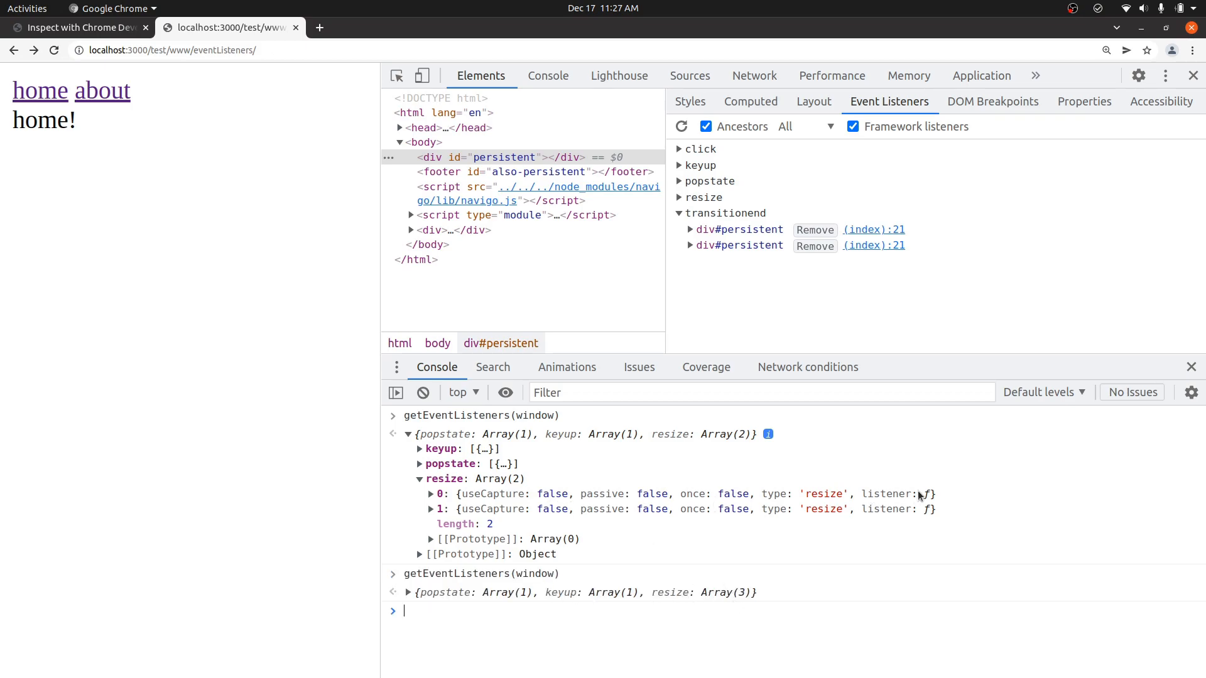
pyautogui.moveTo(927, 498)
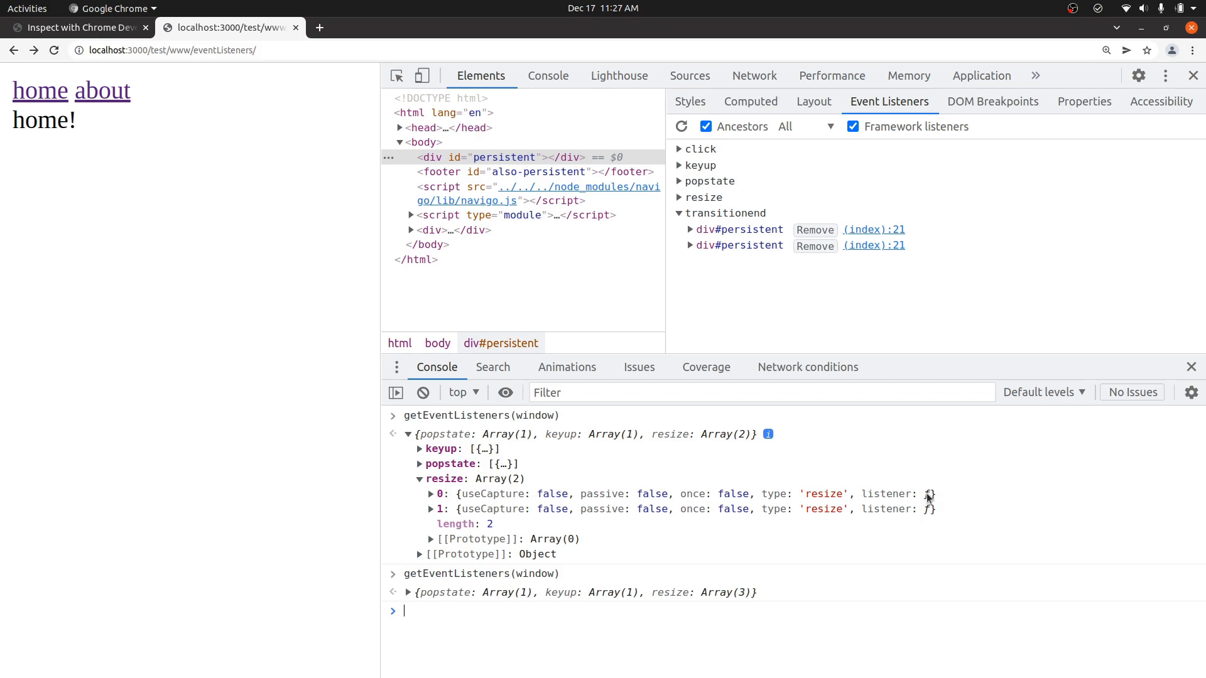
# Expand resize entry 0 and jump to the onResize definition at line 19 in Sources
pyautogui.click(432, 494)
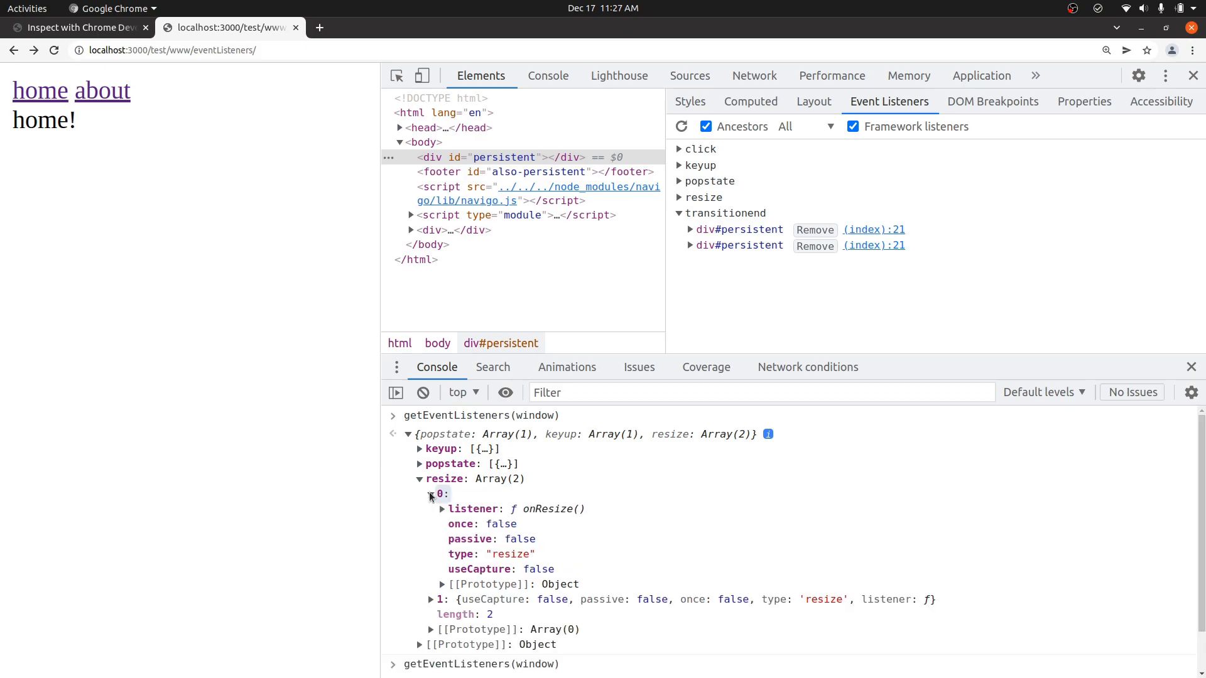
pyautogui.rightClick(546, 509)
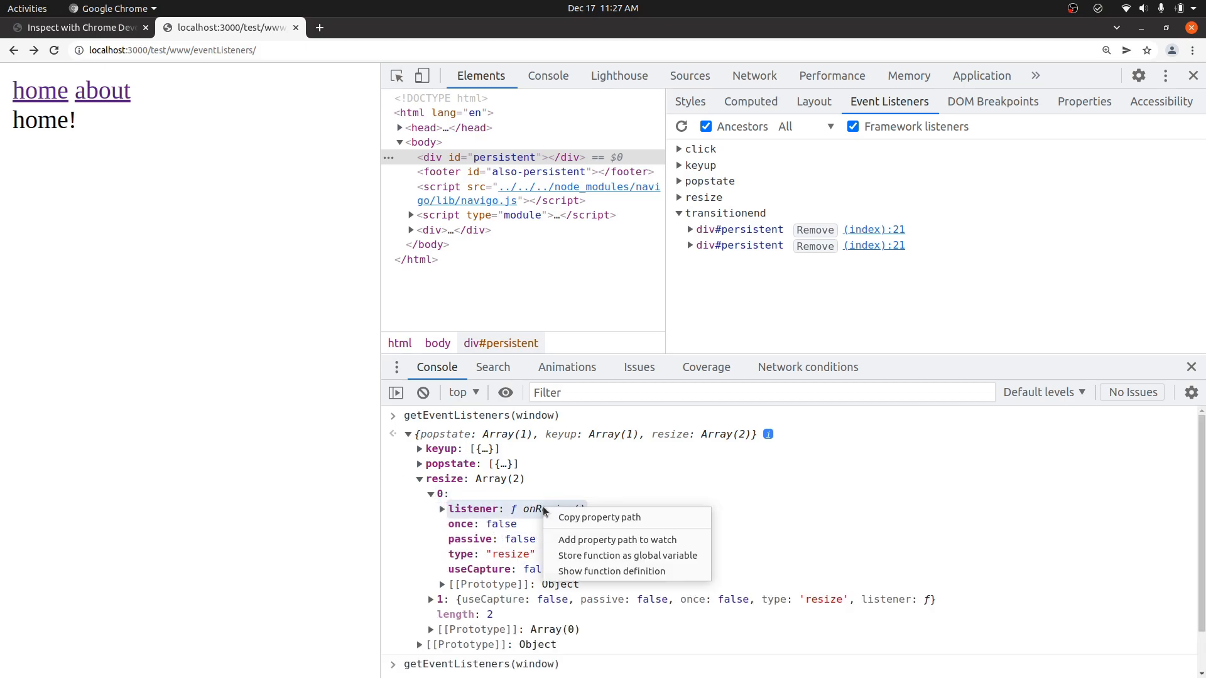
pyautogui.moveTo(611, 570)
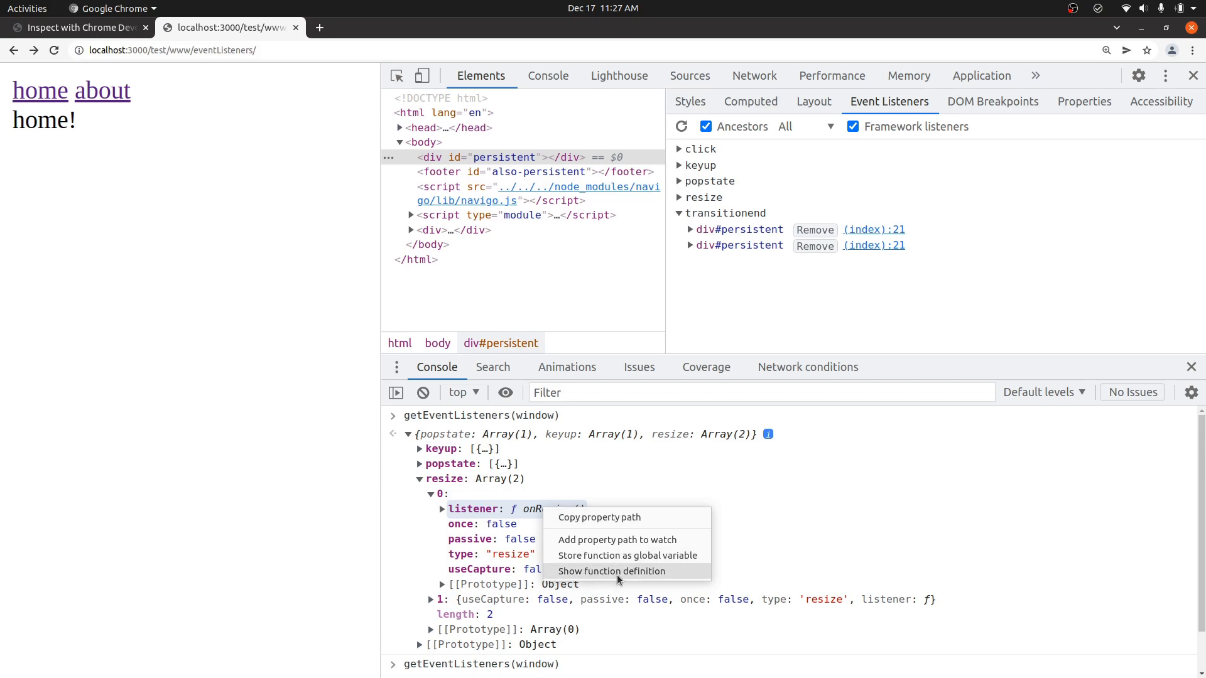
pyautogui.click(610, 571)
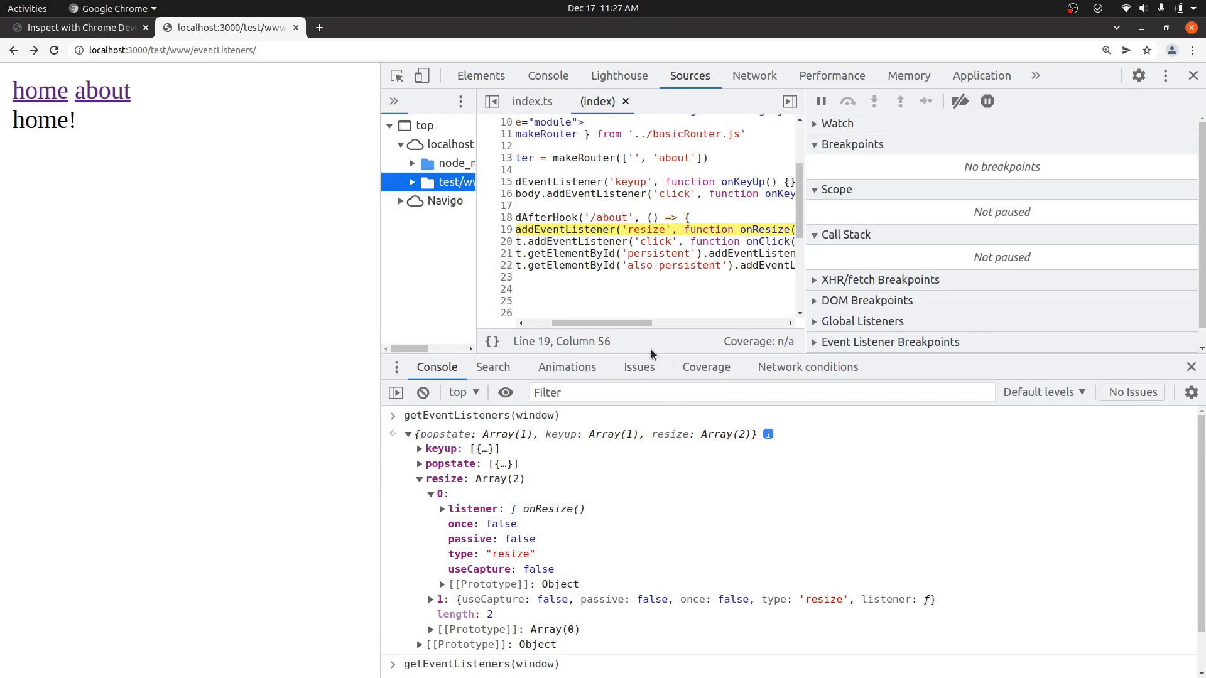
pyautogui.moveTo(377, 249)
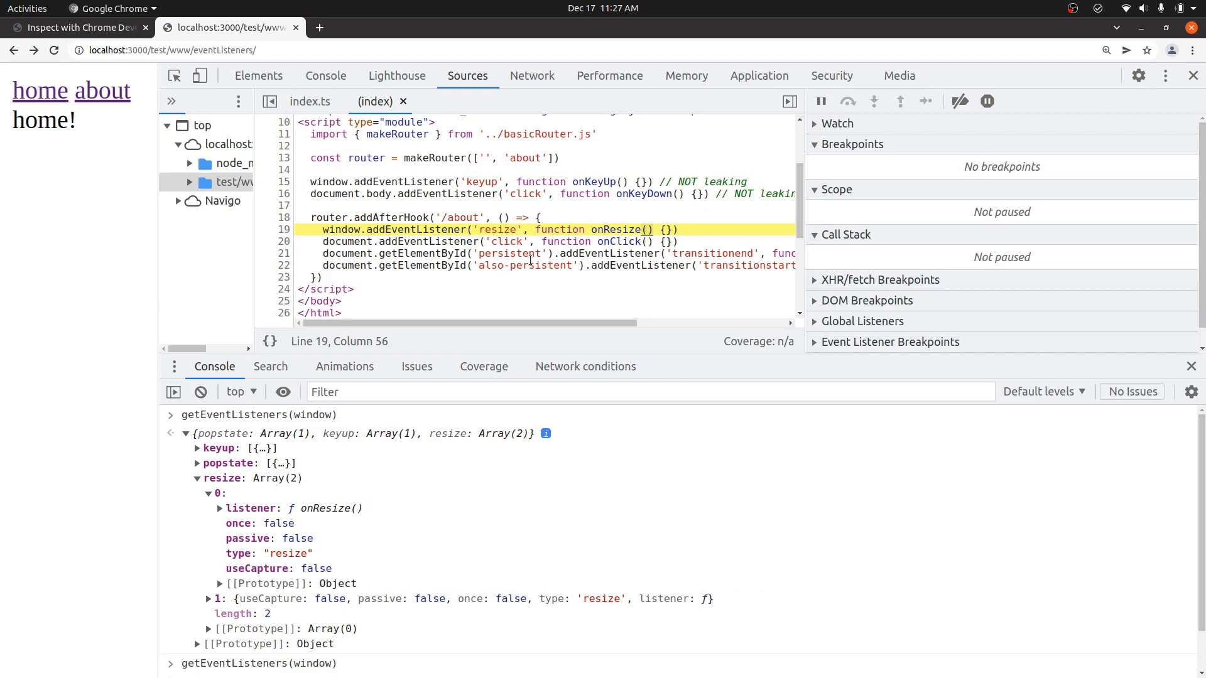
pyautogui.moveTo(535, 283)
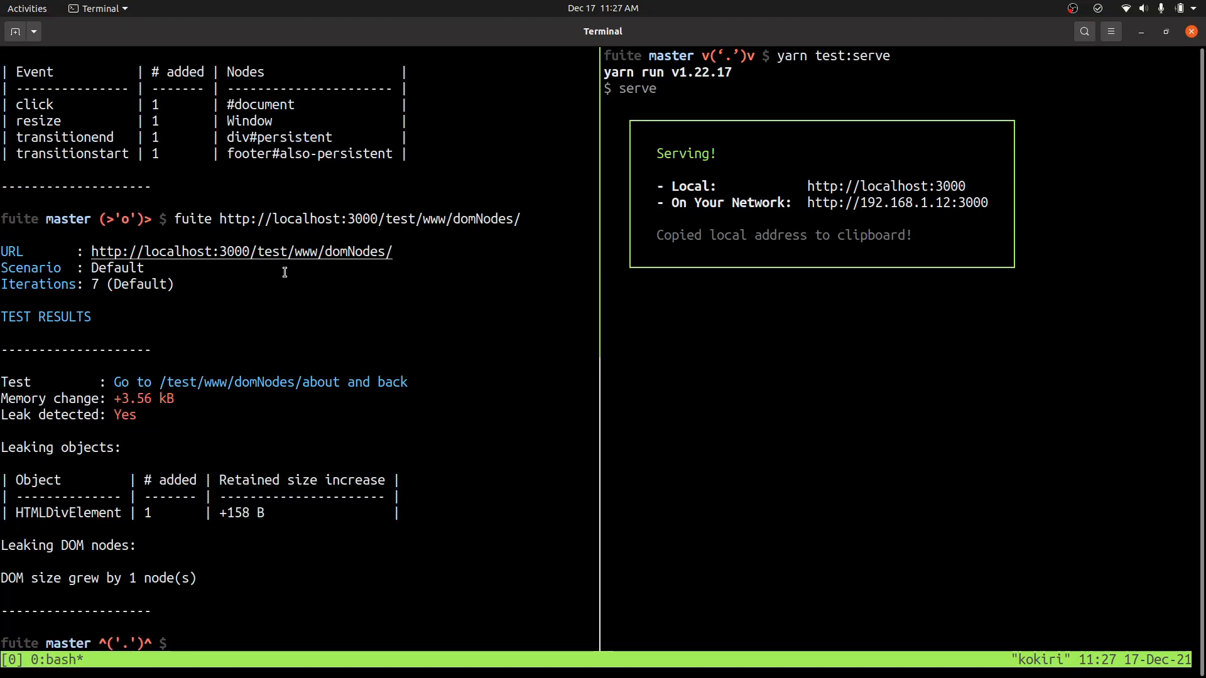
pyautogui.moveTo(81, 514)
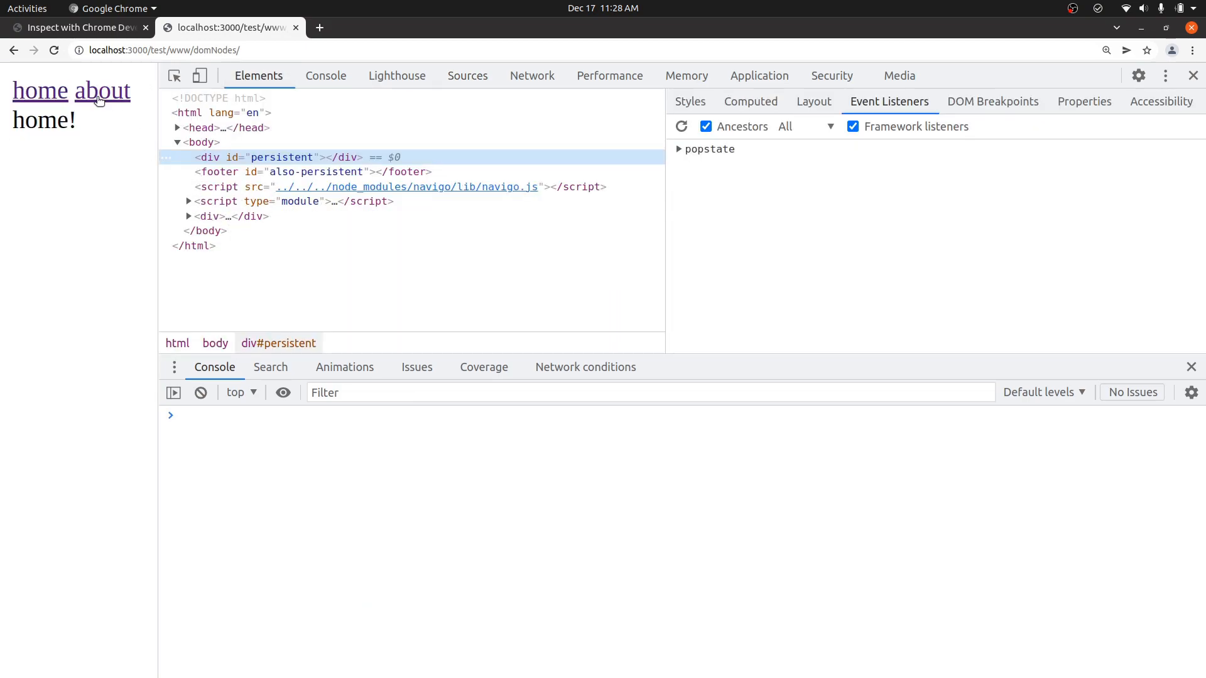
# Navigate about and home repeatedly, checking $$('*') counts rising from 16 to 17
pyautogui.click(102, 91)
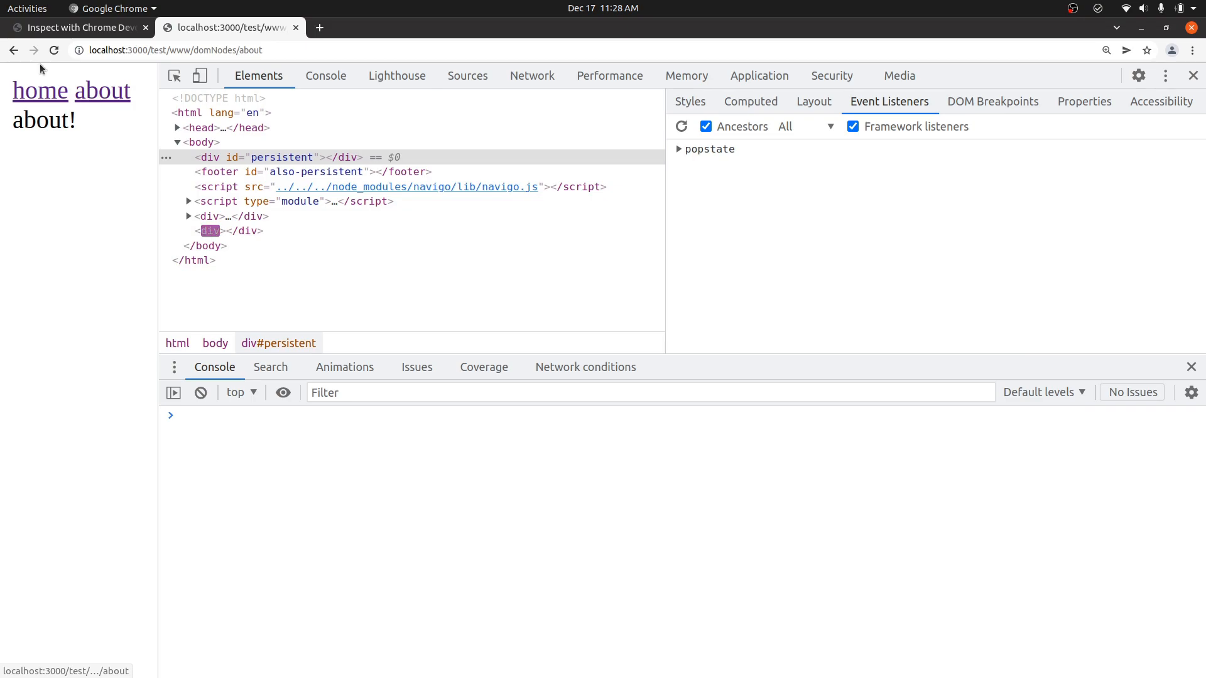
pyautogui.click(103, 90)
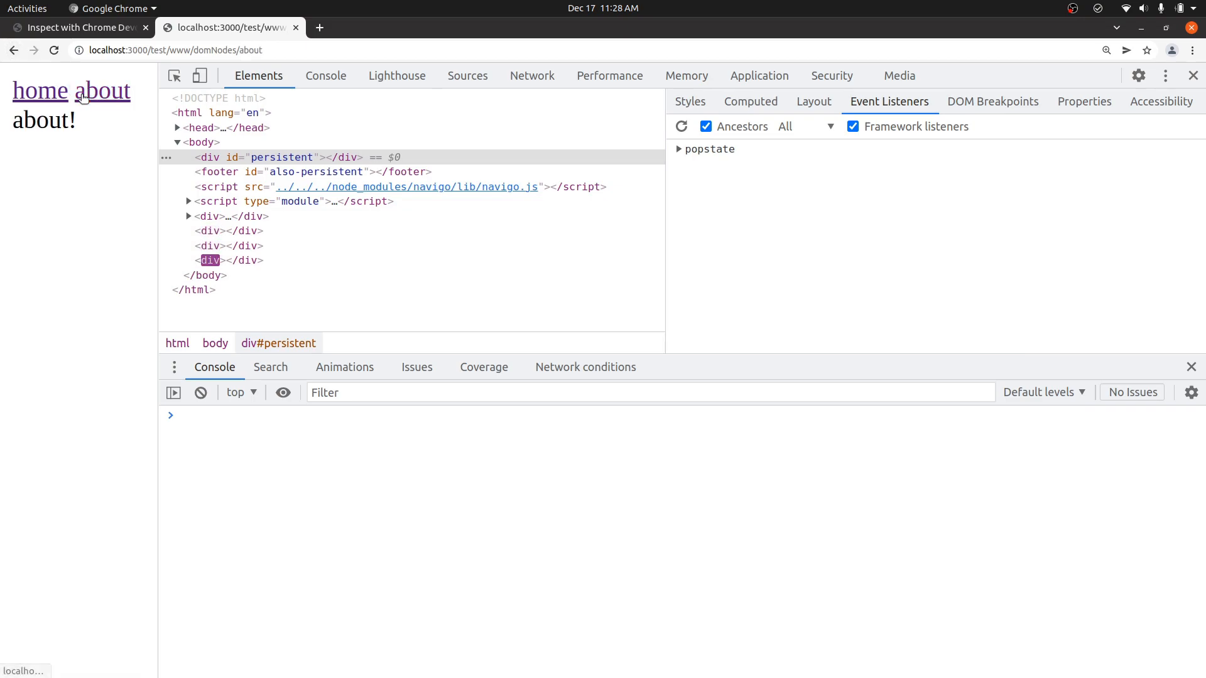
pyautogui.click(39, 89)
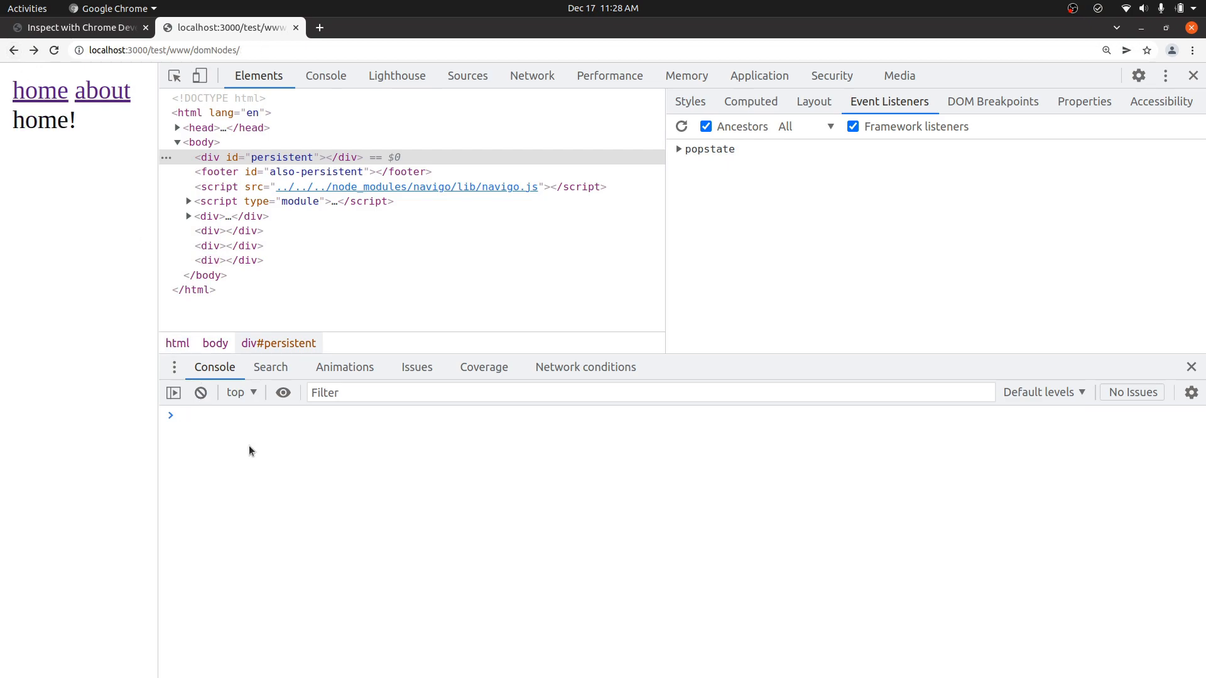
pyautogui.write("$$('#'")
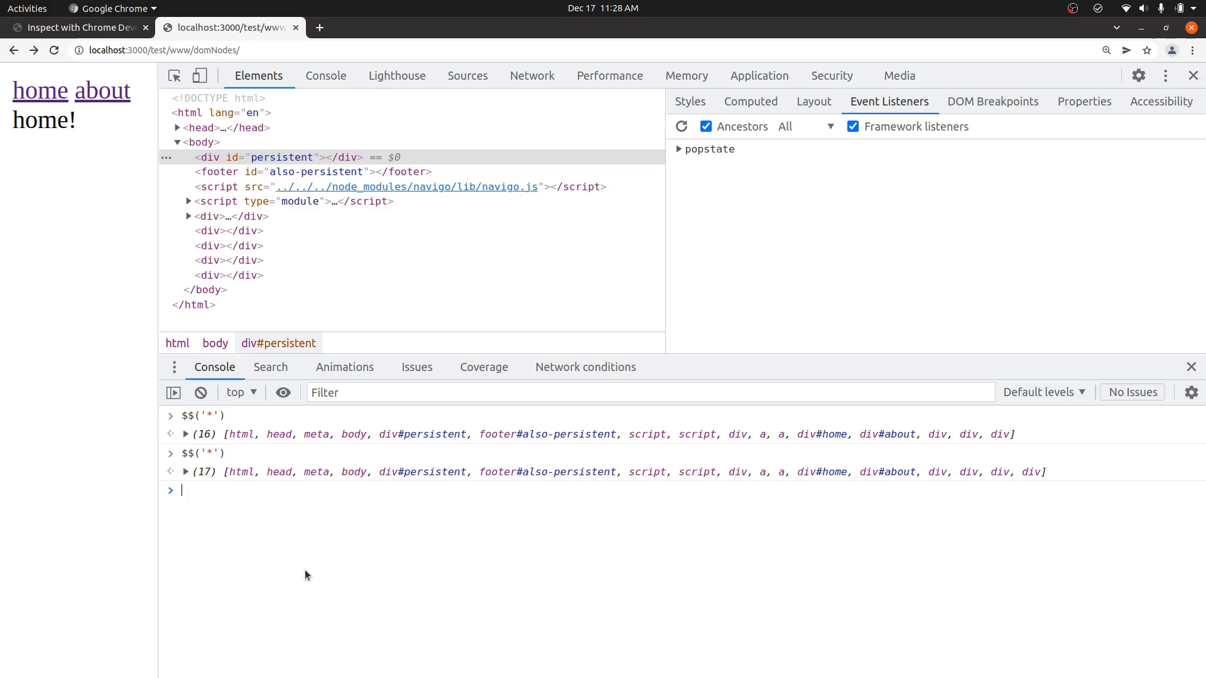
pyautogui.click(101, 91)
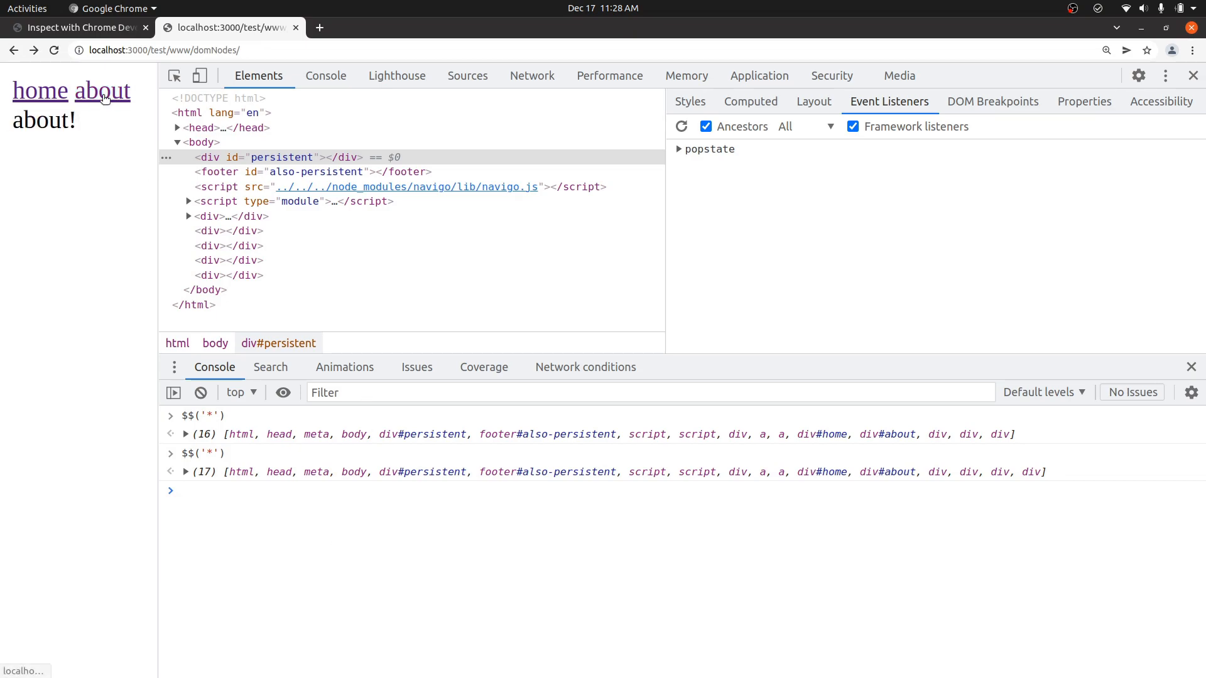
pyautogui.click(40, 91)
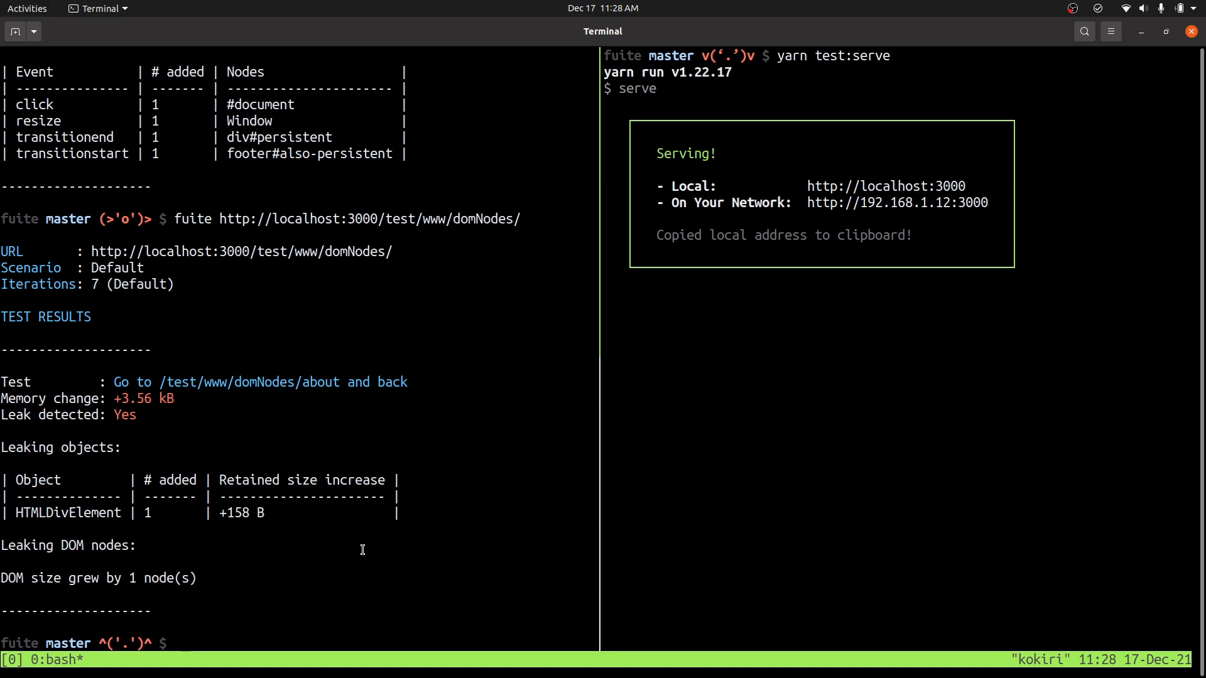
# Enter fuite commands for the eventListeners and domNodes test pages in the terminal
pyautogui.write('fuite http://localhost:3000/test/www/eventListeners/')
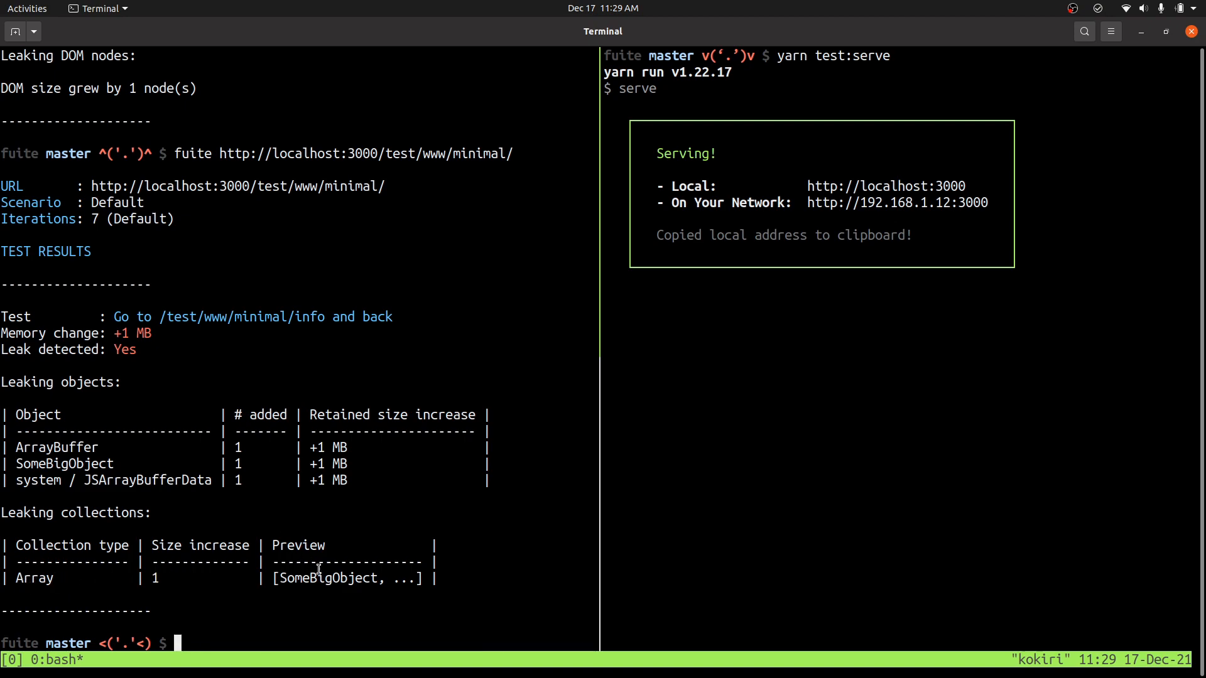
pyautogui.moveTo(487, 561)
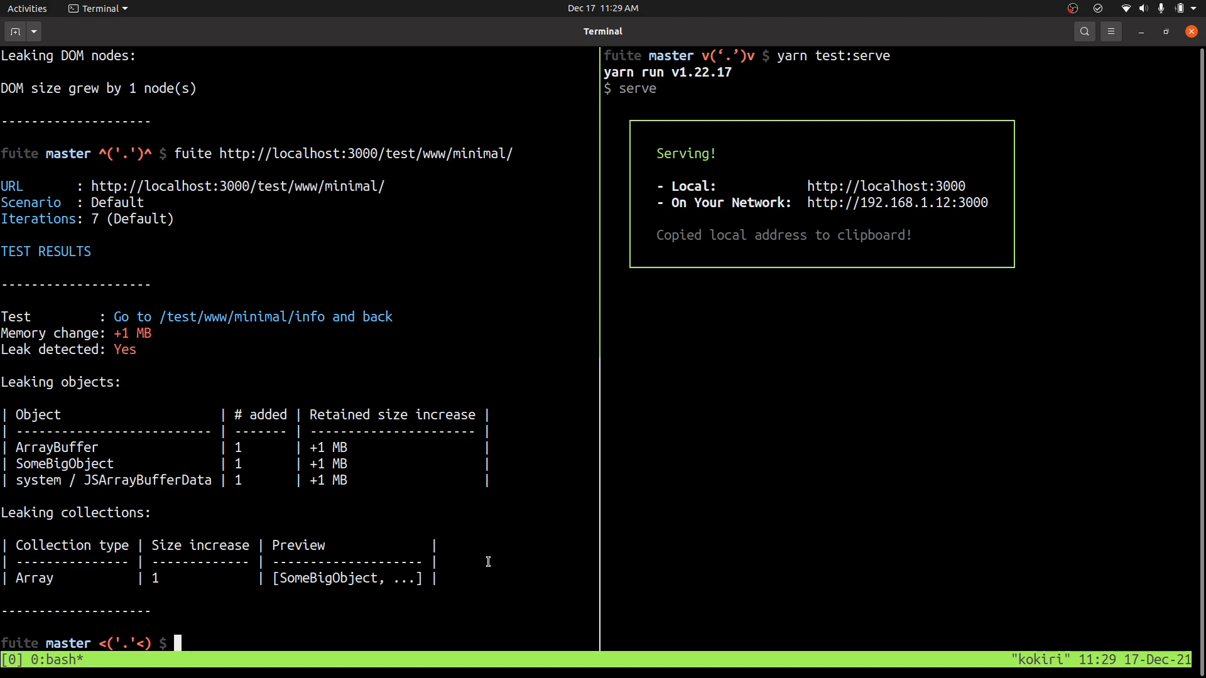
pyautogui.write('fuite http://localhost:3000/test/www/domNodes/')
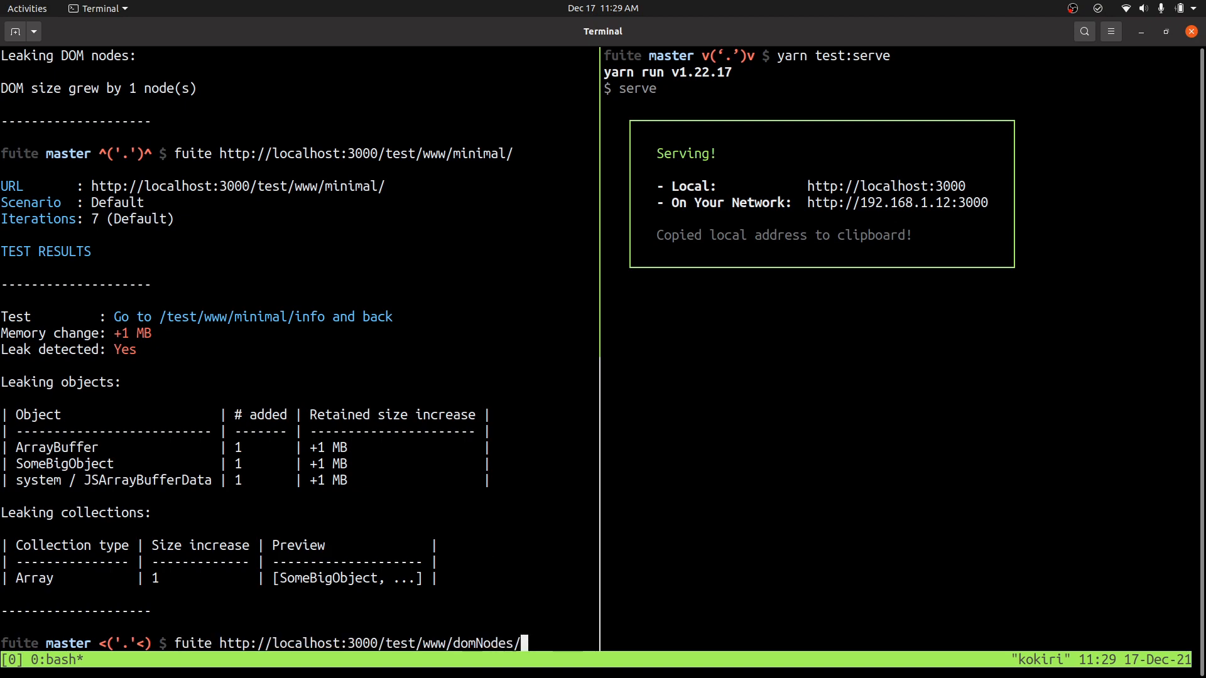
# Launch fuite on the minimal page with NODE_OPTIONS=--inspect-brk and --debug, then open Node DevTools
pyautogui.write('NODE_OPTIONS=--inspect-brk fuite http://localhost:3000/test/www/minimal/ --debug')
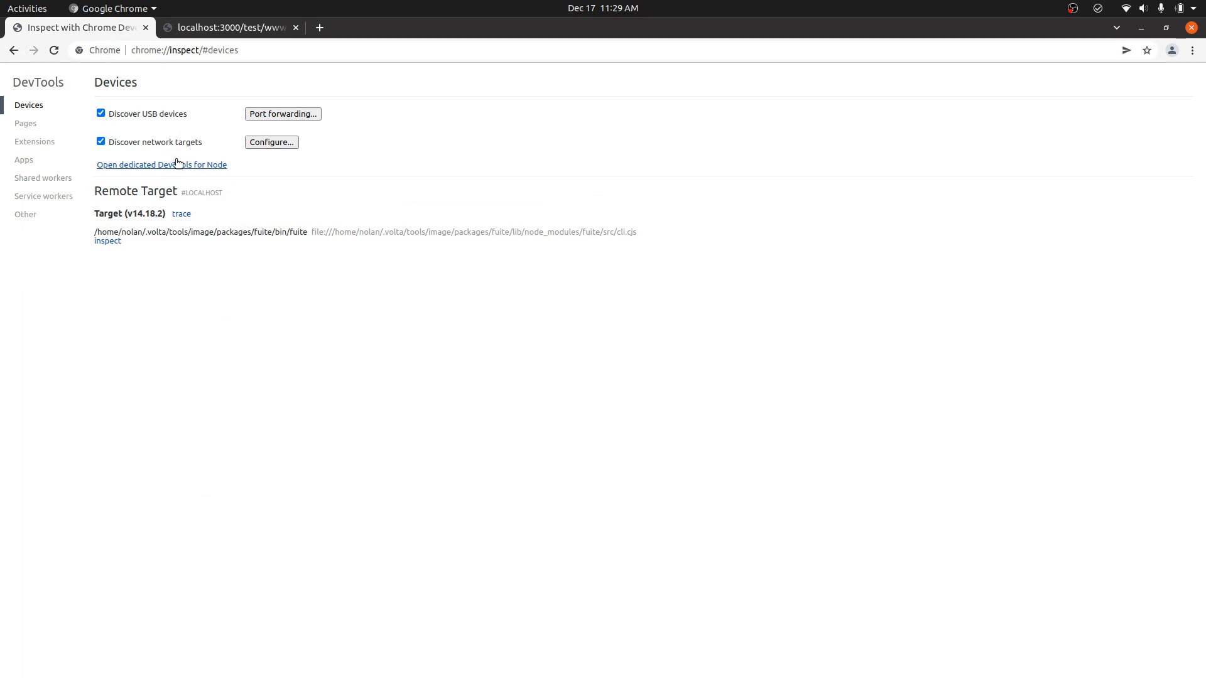
pyautogui.click(107, 240)
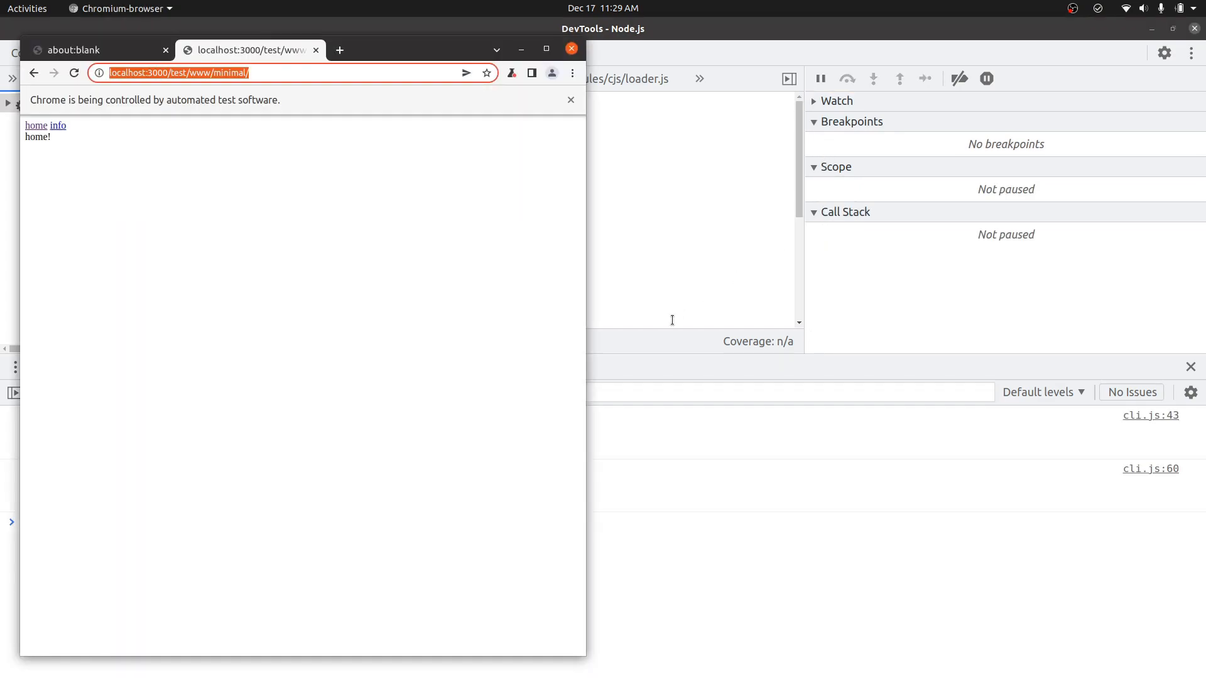
pyautogui.moveTo(492, 299)
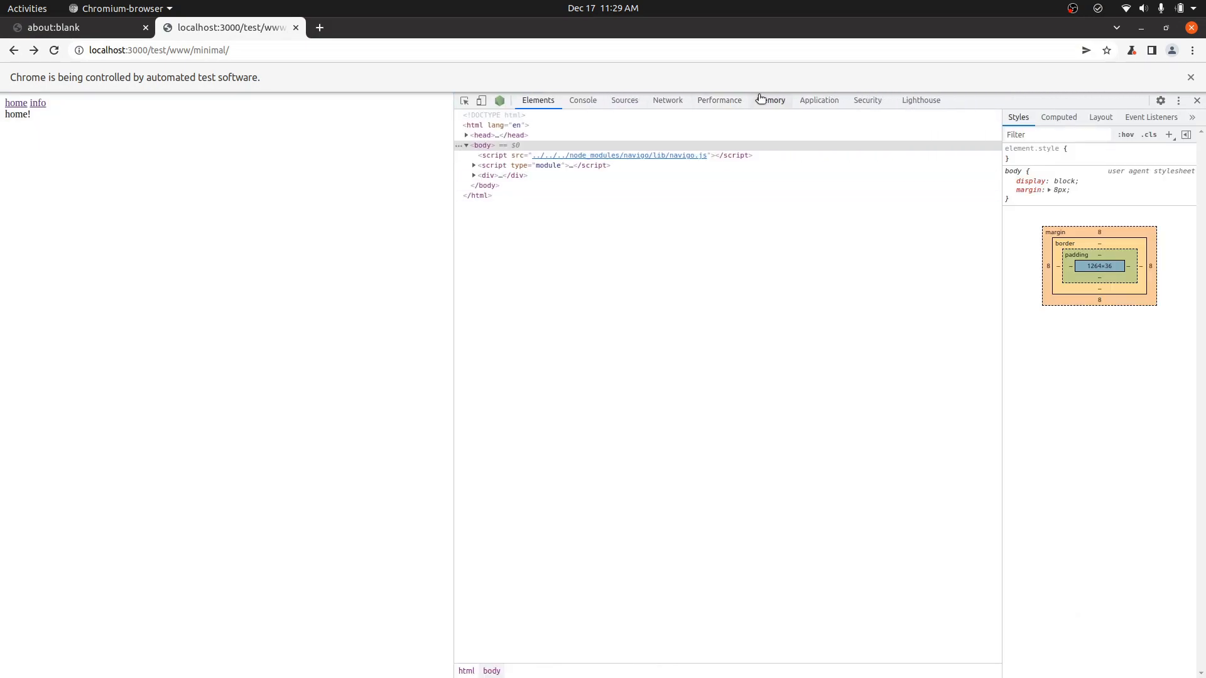
# Switch to the Memory panel and take a baseline heap snapshot of the test page
pyautogui.click(770, 100)
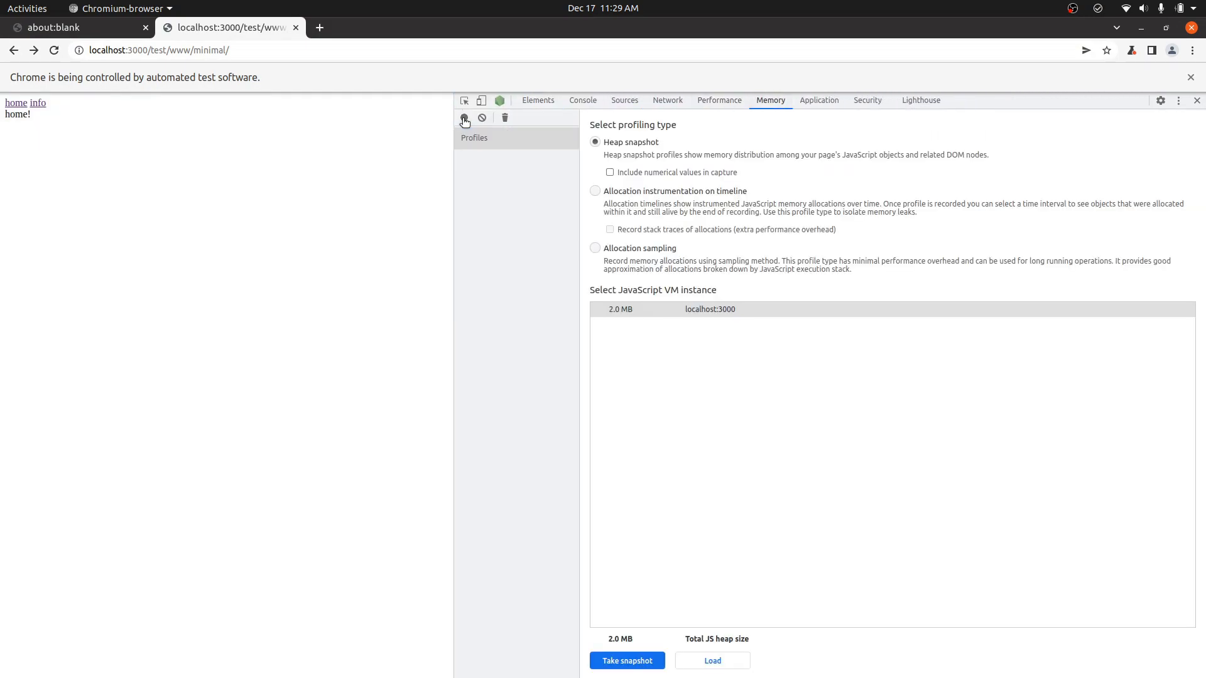
pyautogui.click(626, 660)
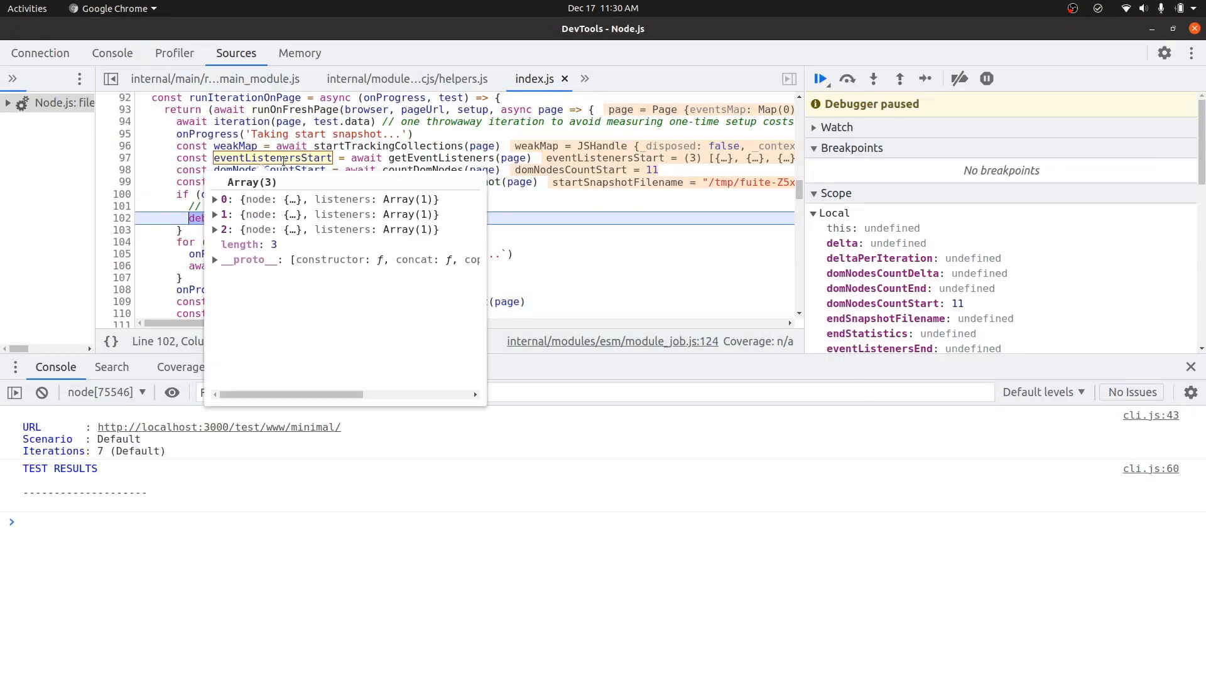
# Resume the Node debugger until it pauses at line 83 on the leaking array
pyautogui.click(821, 80)
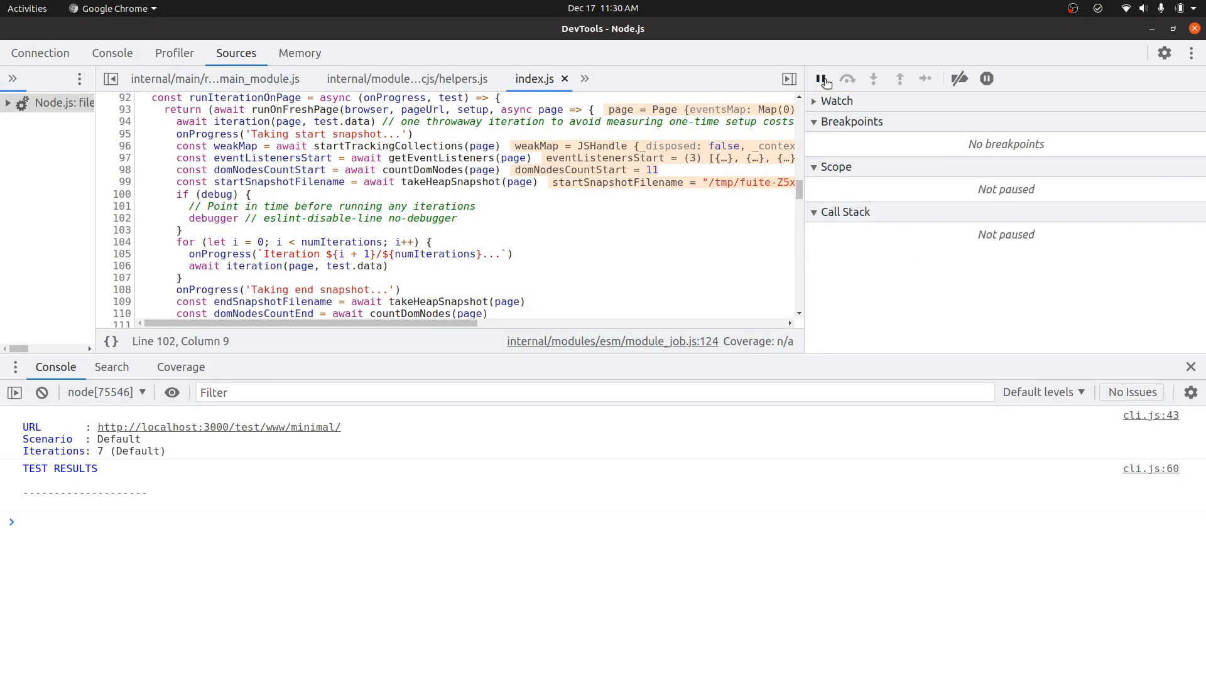
pyautogui.click(821, 79)
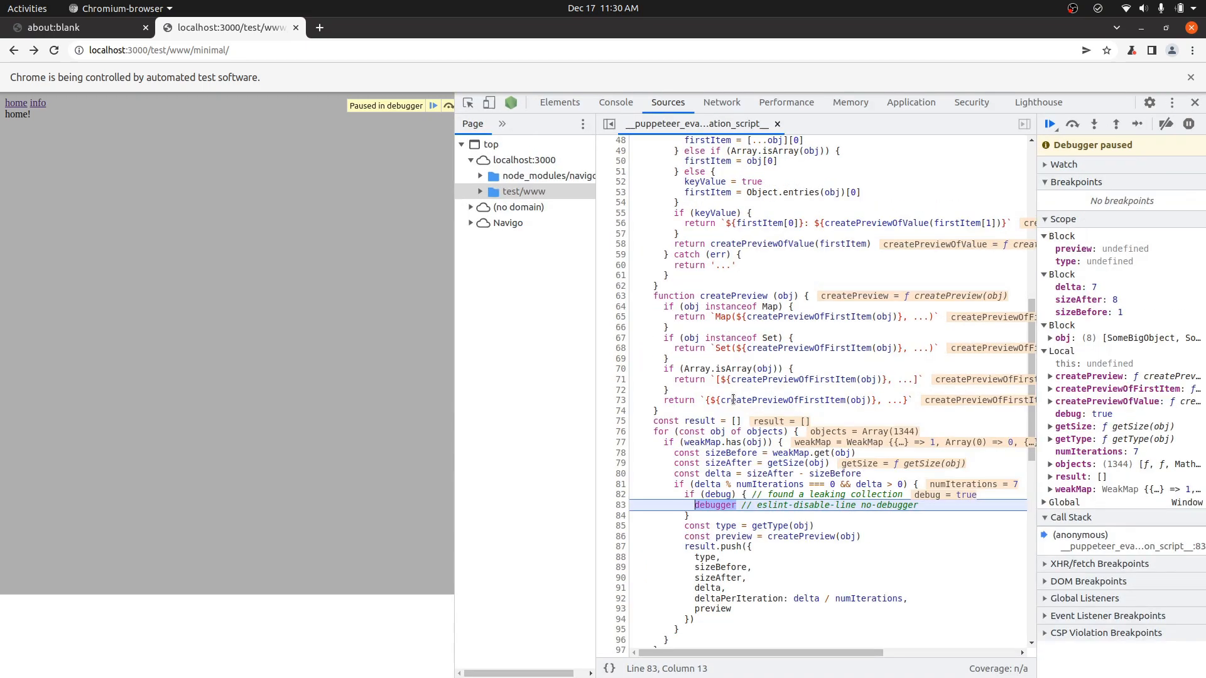
# Scroll the paused Sources view at line 83 to inspect the obj collection
pyautogui.scroll(-3)
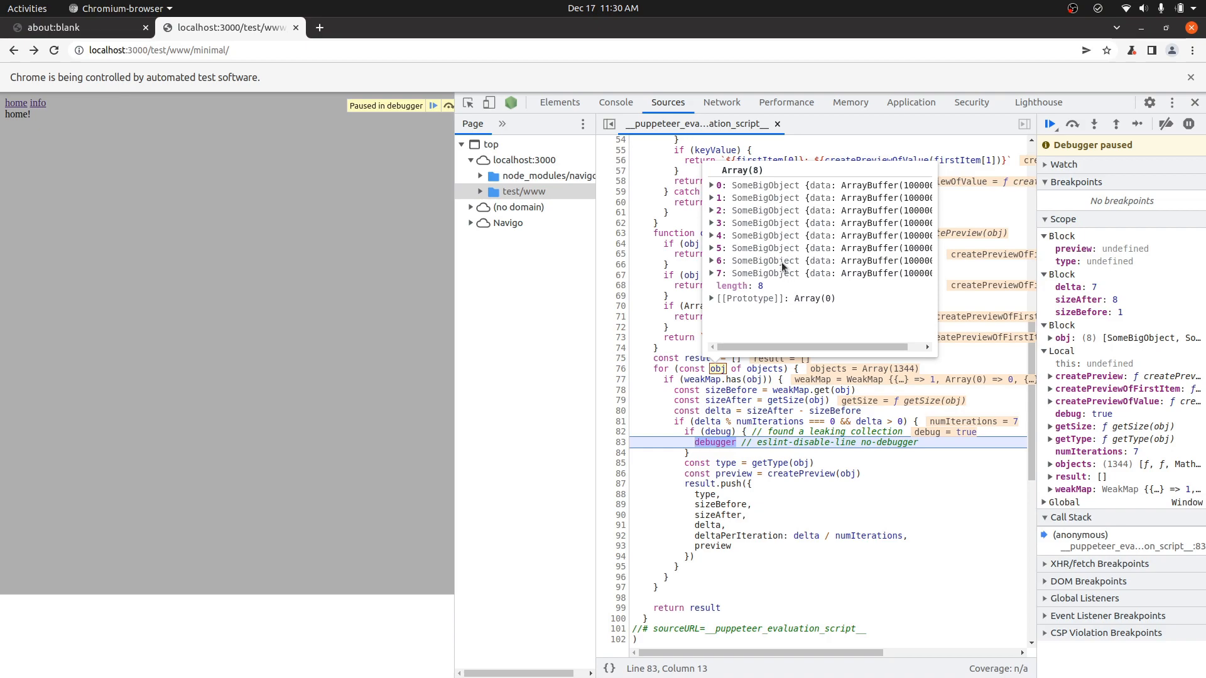
pyautogui.moveTo(765, 273)
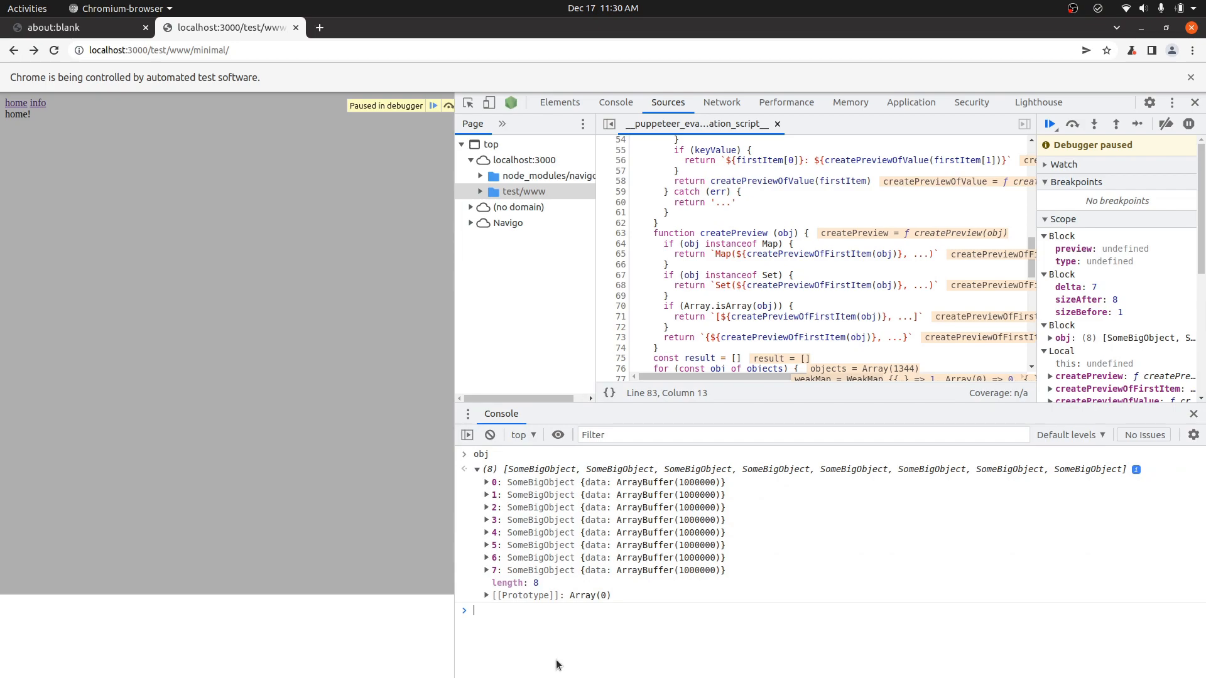
# In the Console, save obj.push and replace it with a wrapper that hits debugger, then applies the original push
pyautogui.write('obj.push')
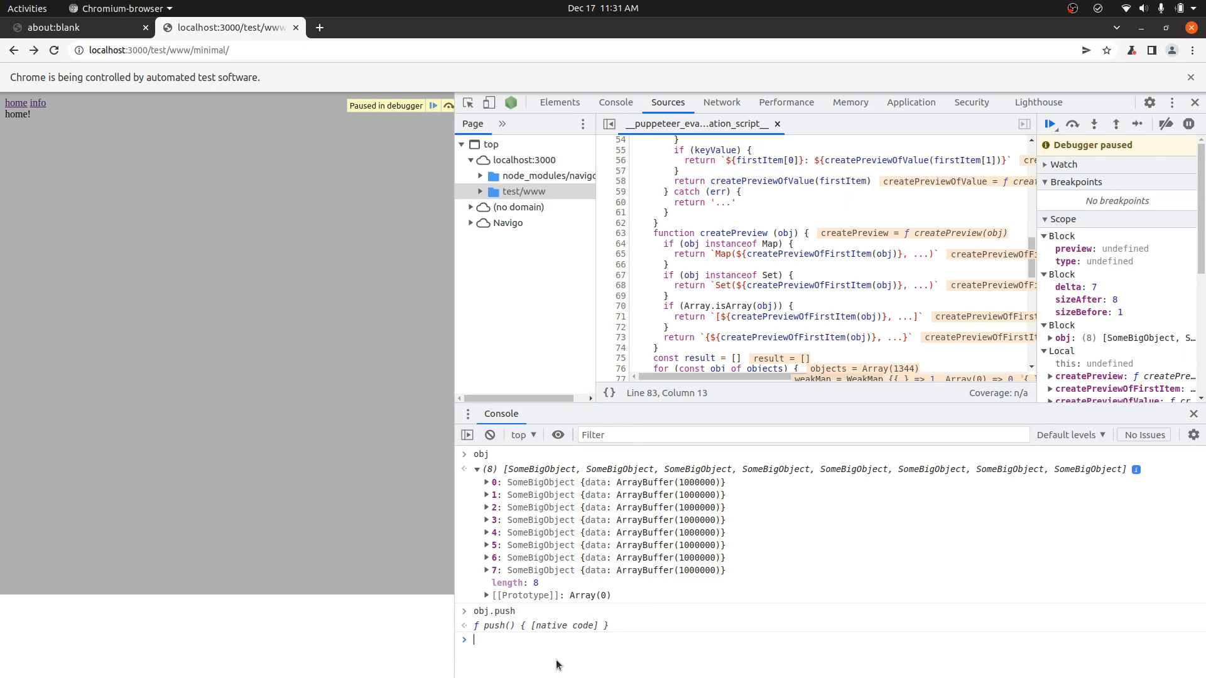
pyautogui.write('const push =')
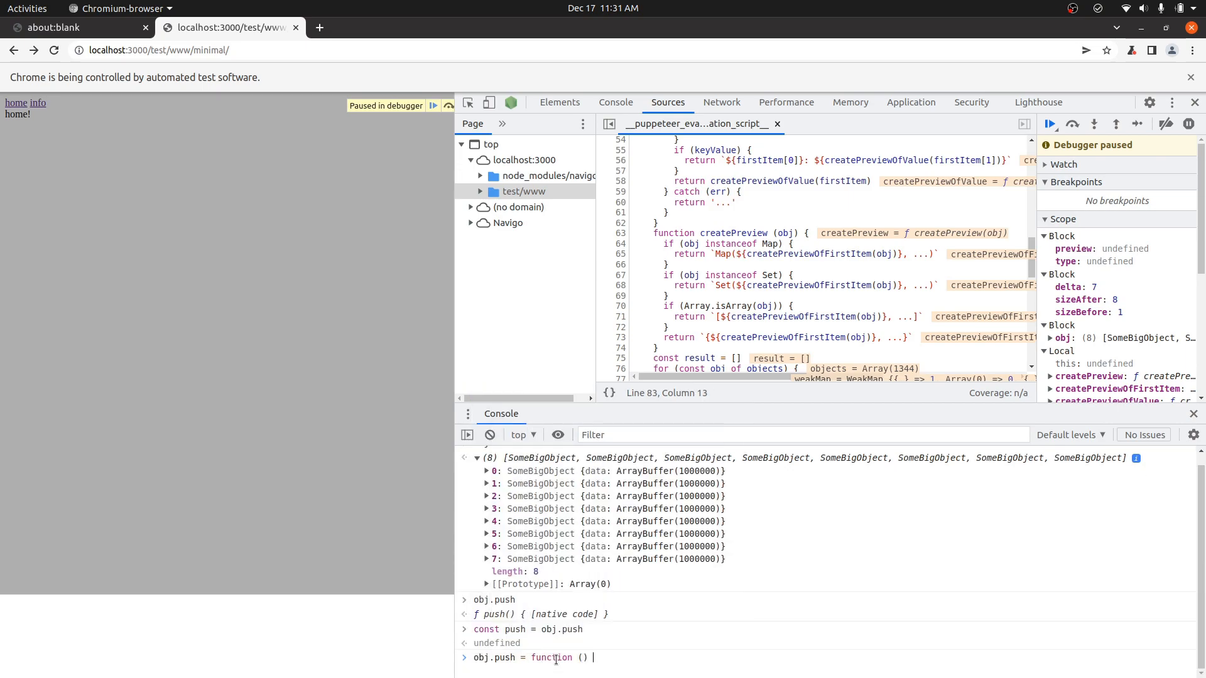
pyautogui.write('{ debugger; return')
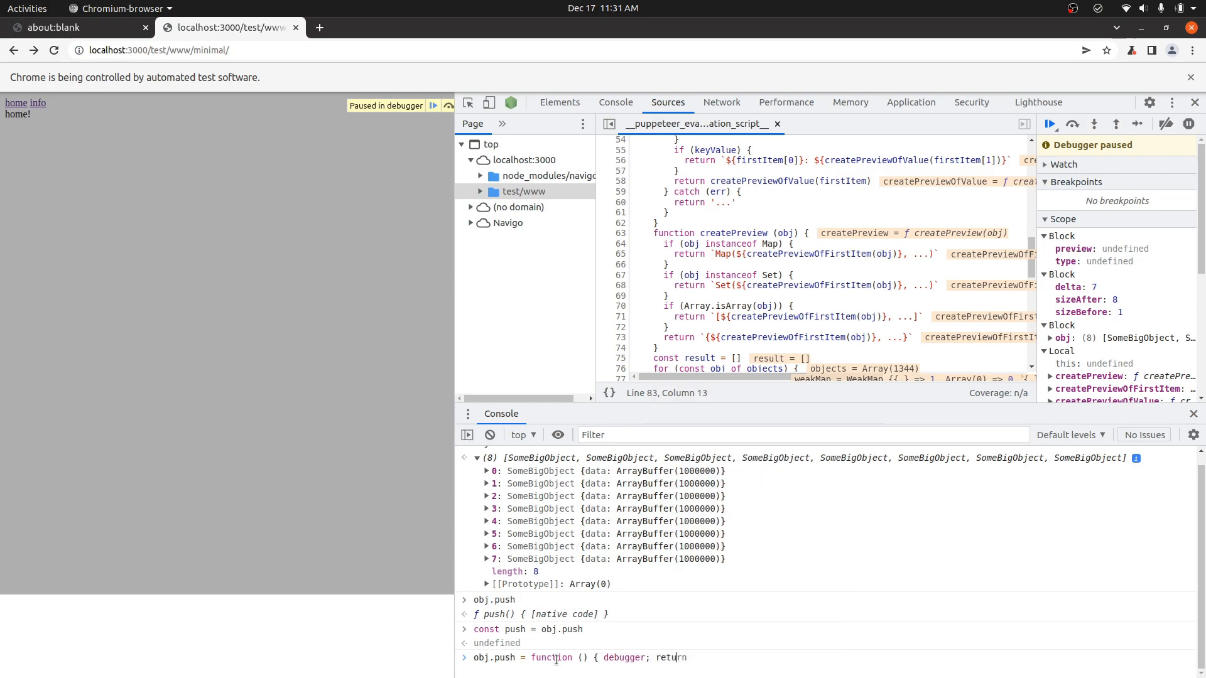
pyautogui.write('push')
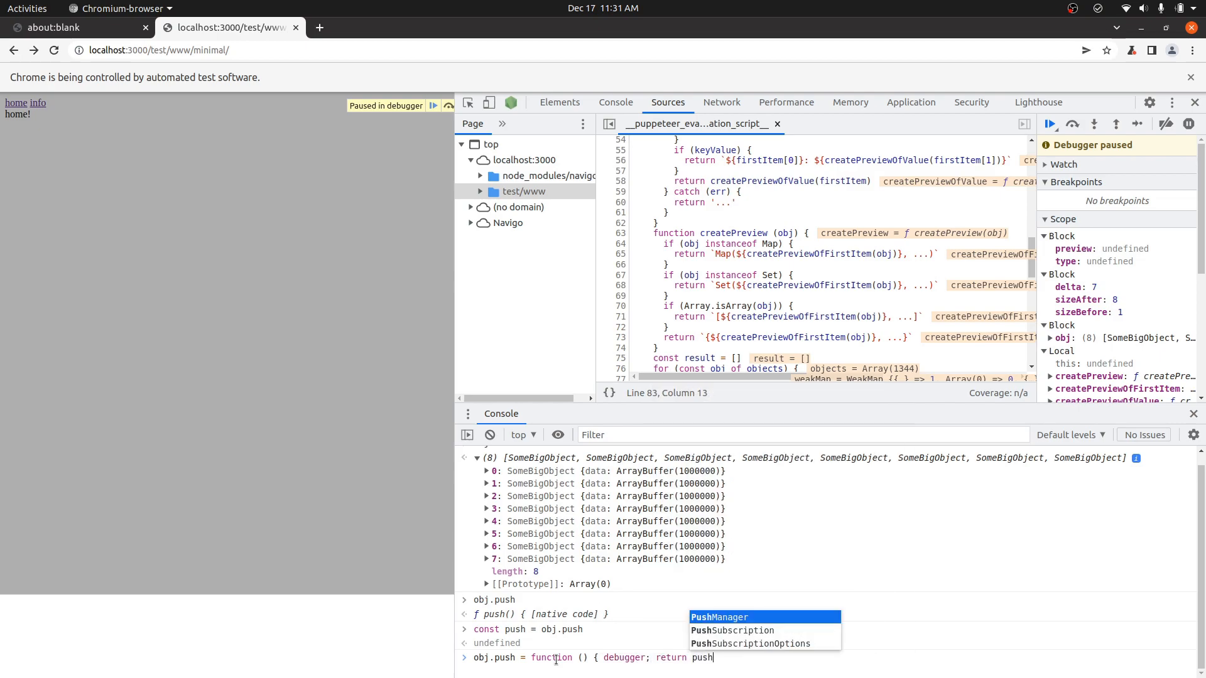
pyautogui.write('.apply(this, arguments')
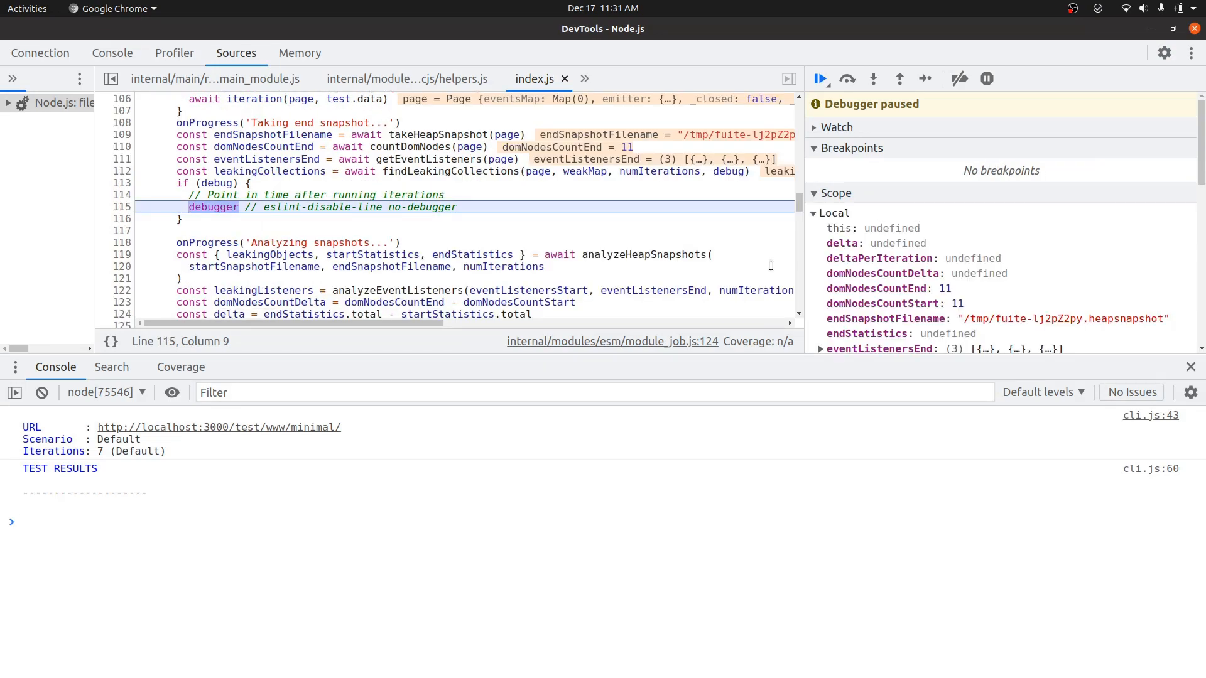
pyautogui.moveTo(644, 254)
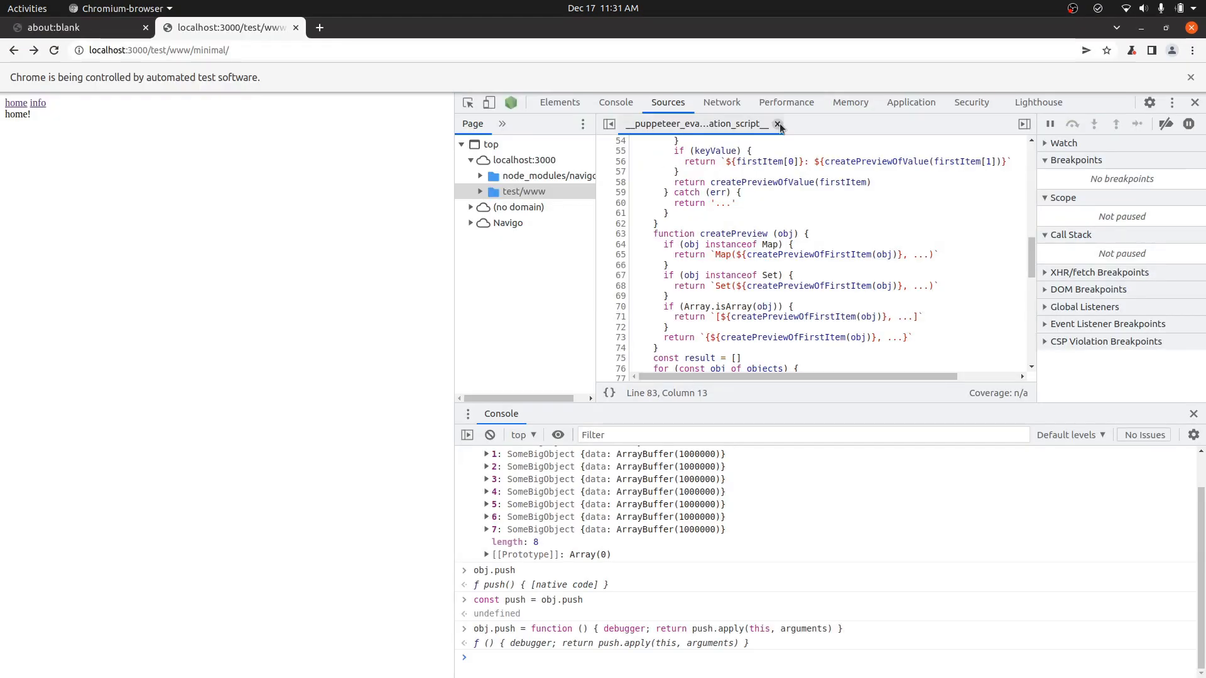
# Take a second heap snapshot in the Memory tab (11.4 MB vs 2.6 MB), then return to Sources
pyautogui.click(850, 102)
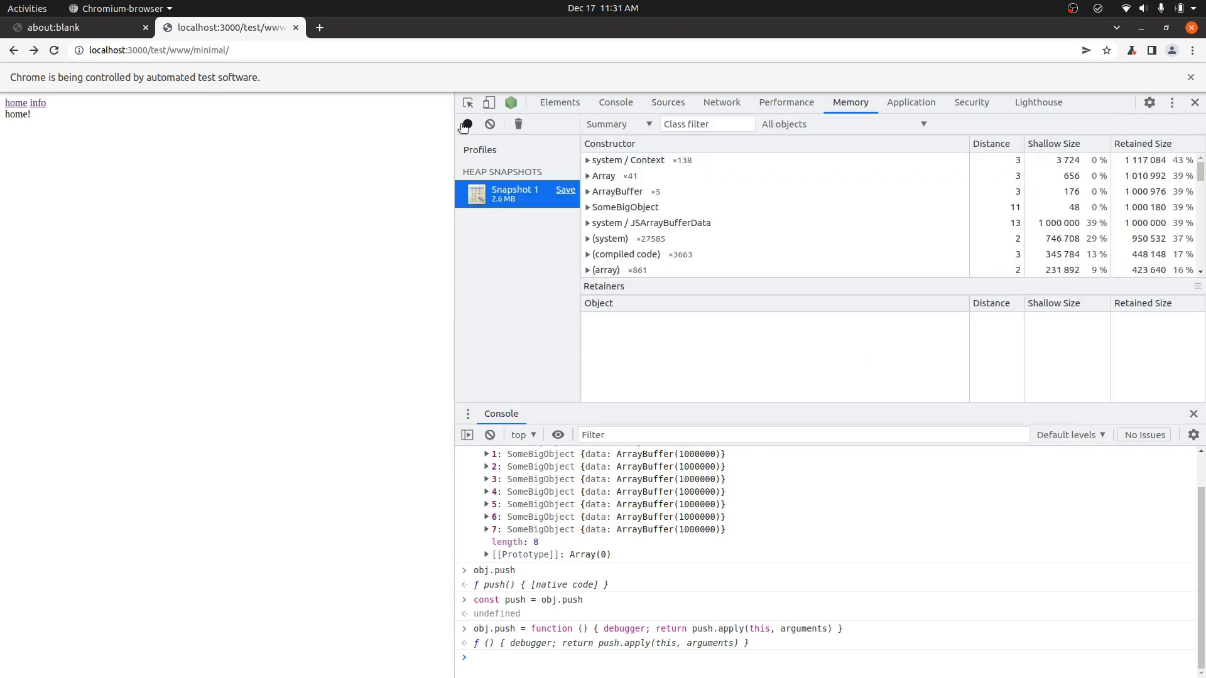
pyautogui.click(466, 124)
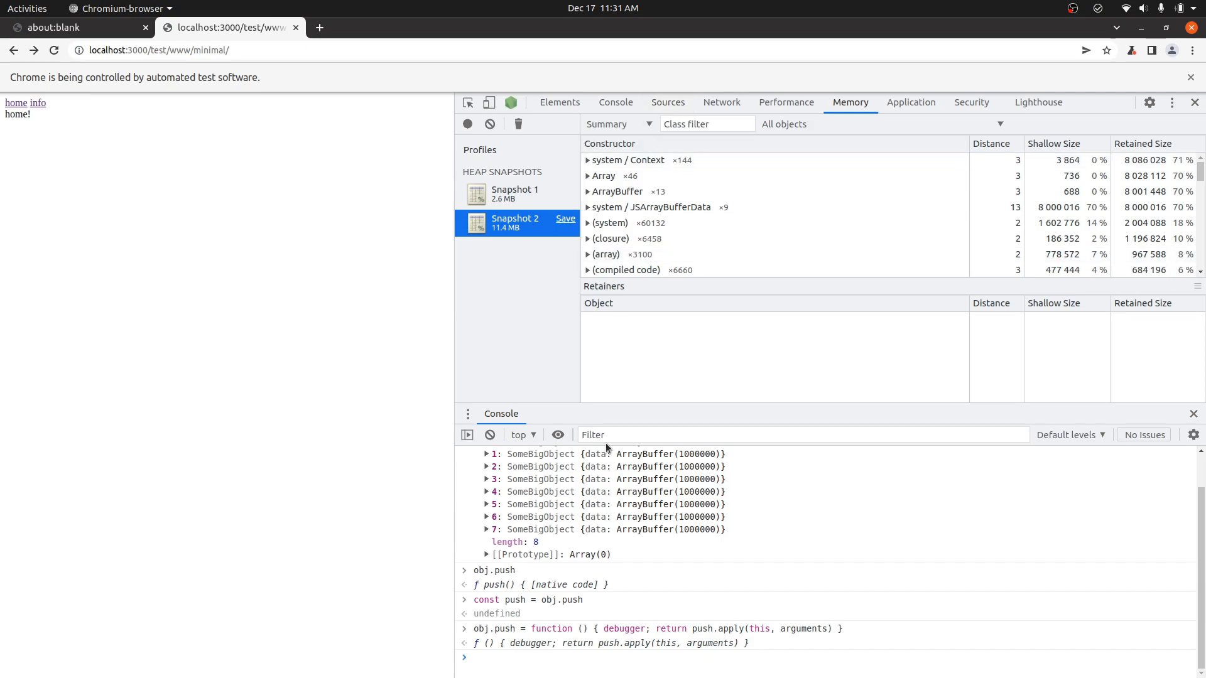
pyautogui.click(666, 102)
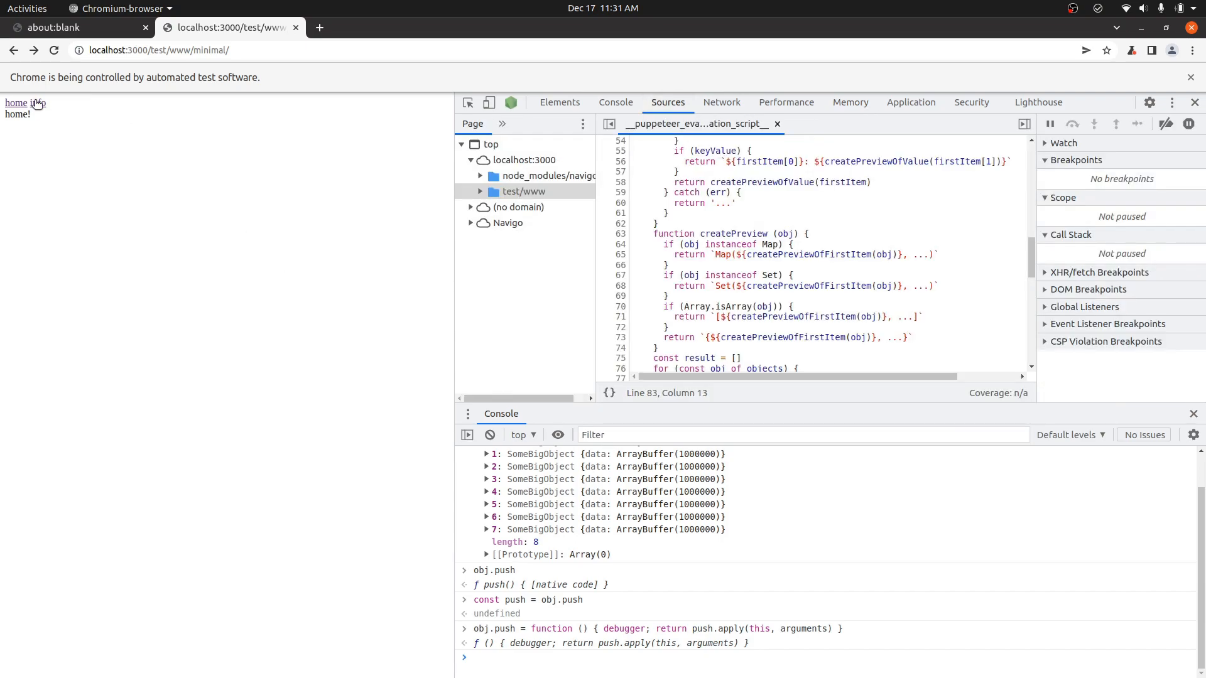
# Click the page's info link so the push wrapper pauses execution
pyautogui.click(37, 102)
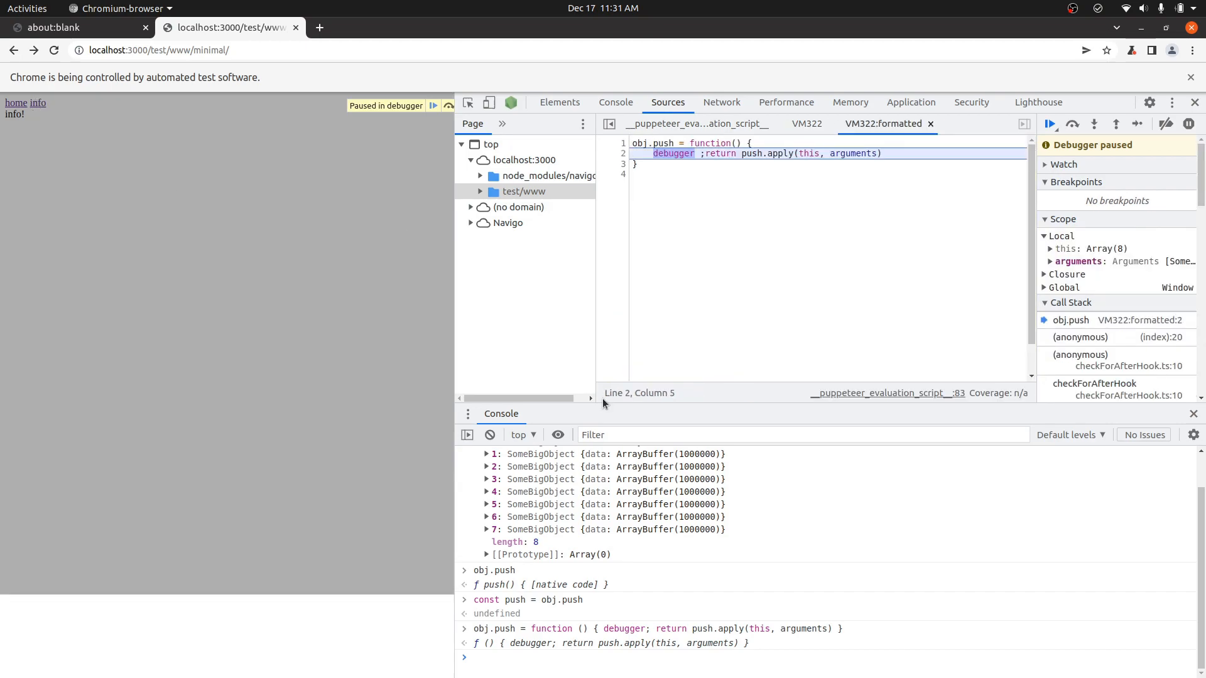
pyautogui.moveTo(973, 270)
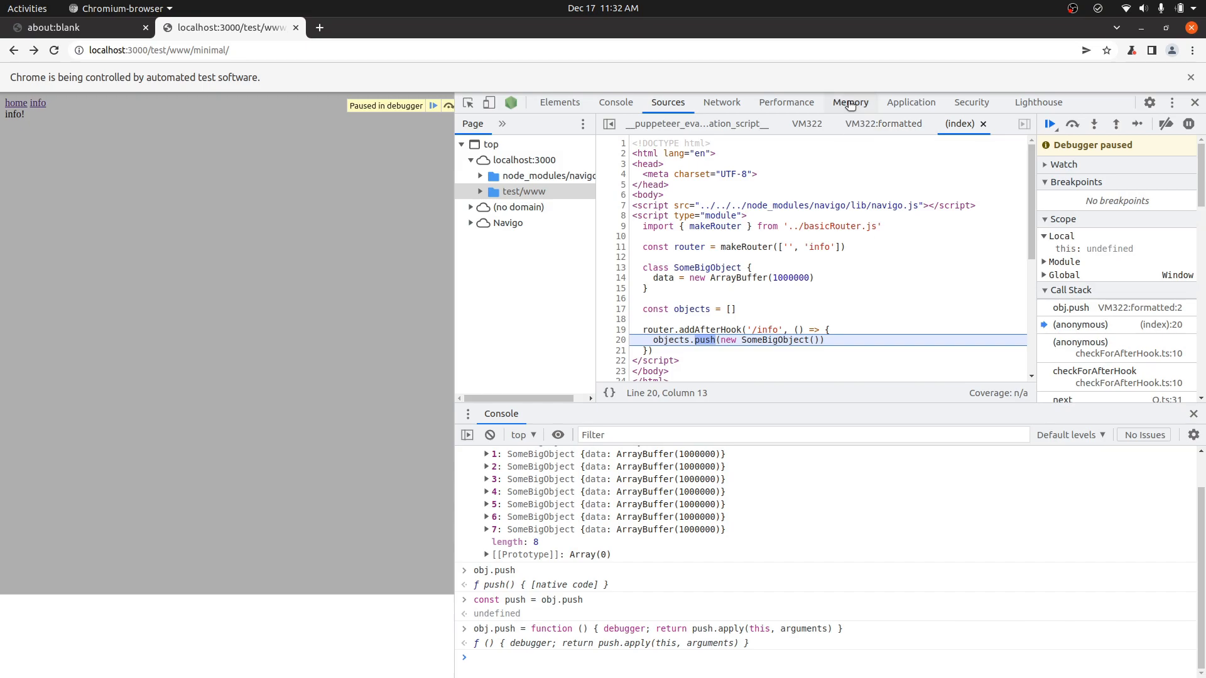
# View Snapshot 2 in Comparison mode, find the SomeBigObject row with +7 delta, then return to the paused source
pyautogui.click(850, 103)
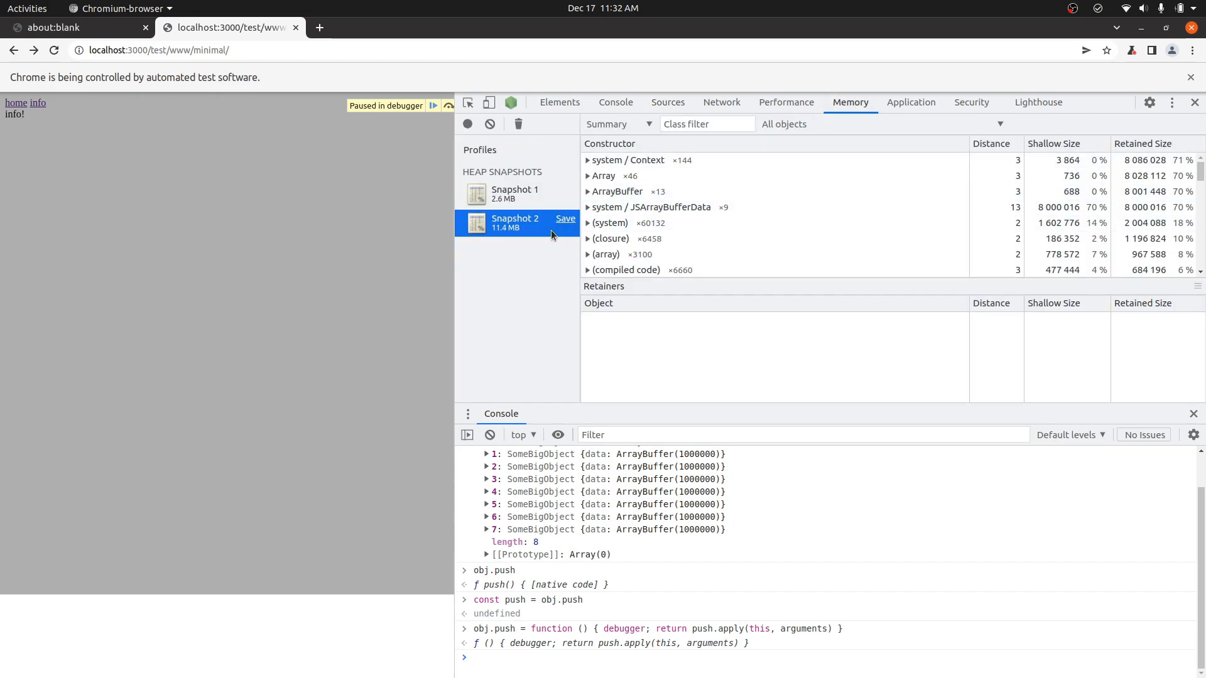
pyautogui.moveTo(635, 124)
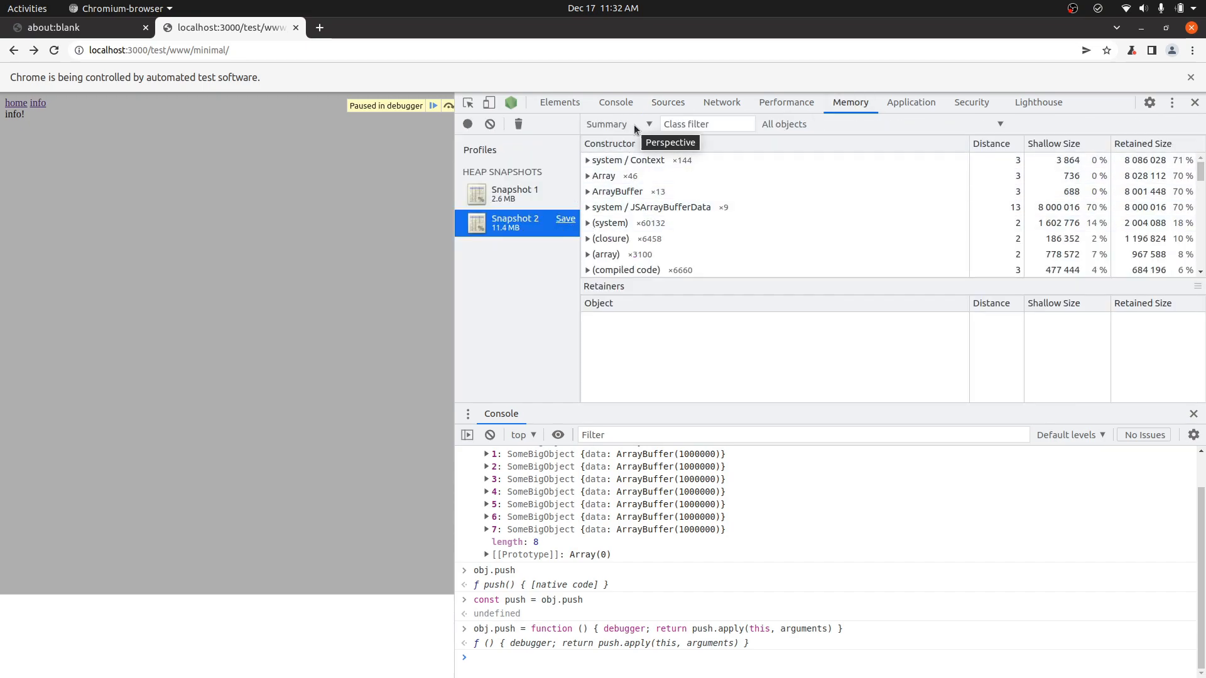
pyautogui.click(615, 123)
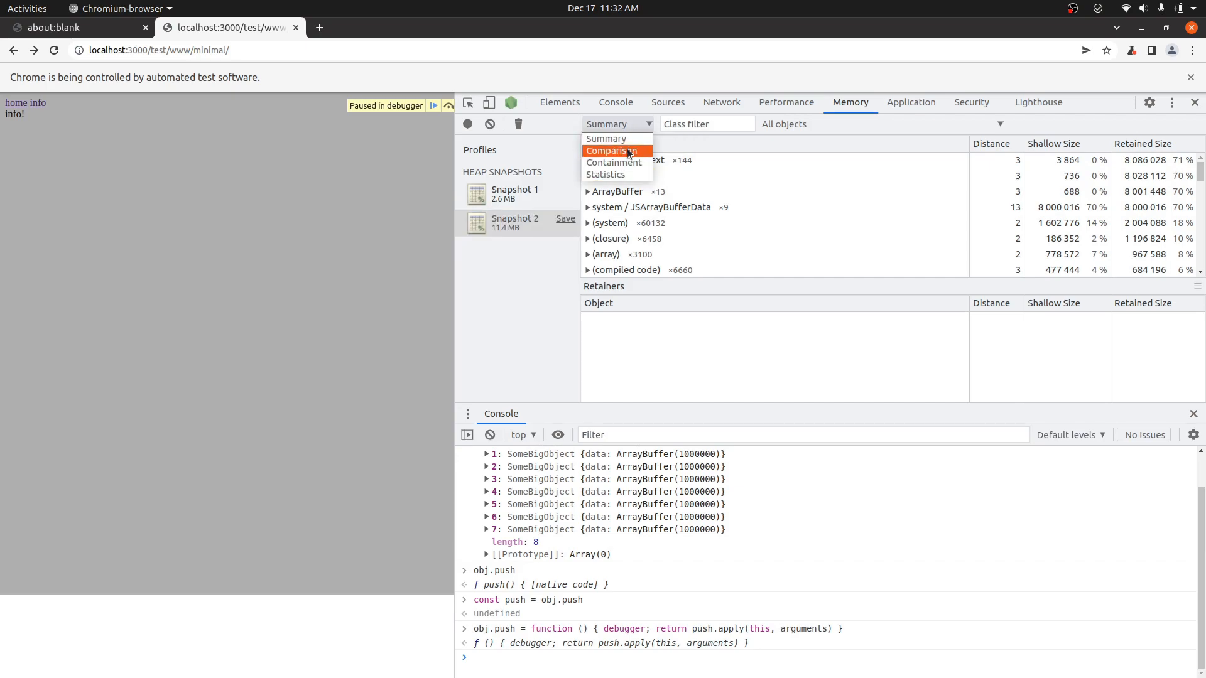
pyautogui.click(611, 151)
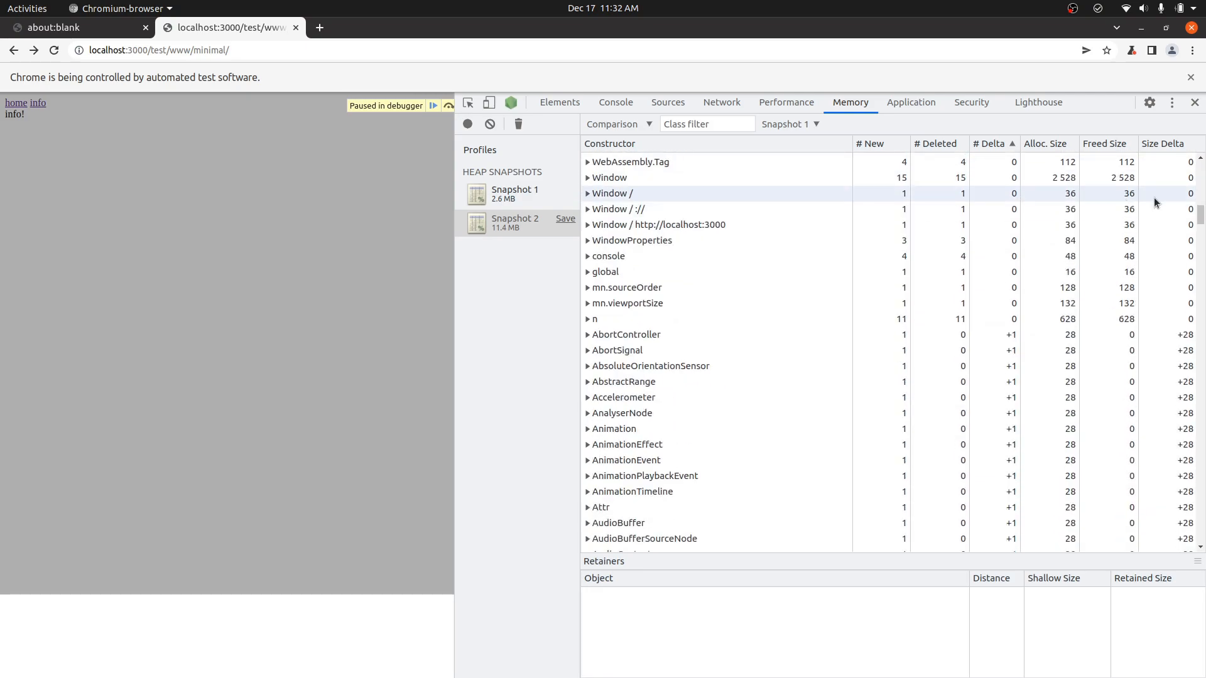
pyautogui.scroll(-3)
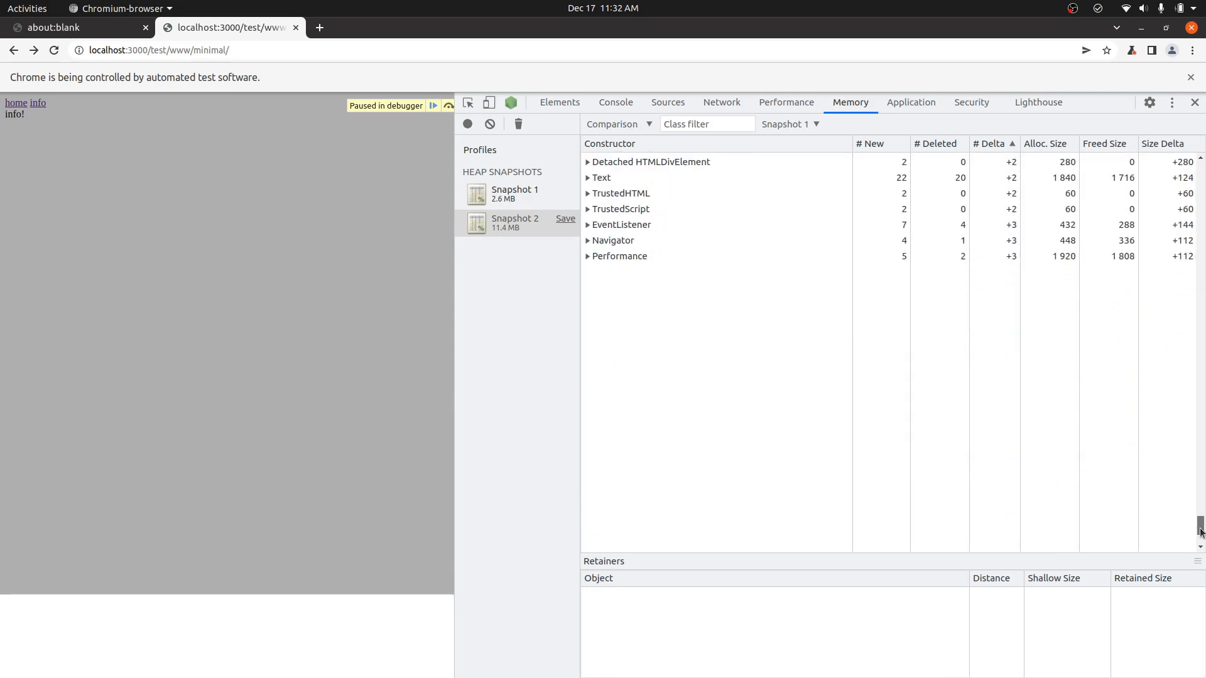
pyautogui.scroll(-3)
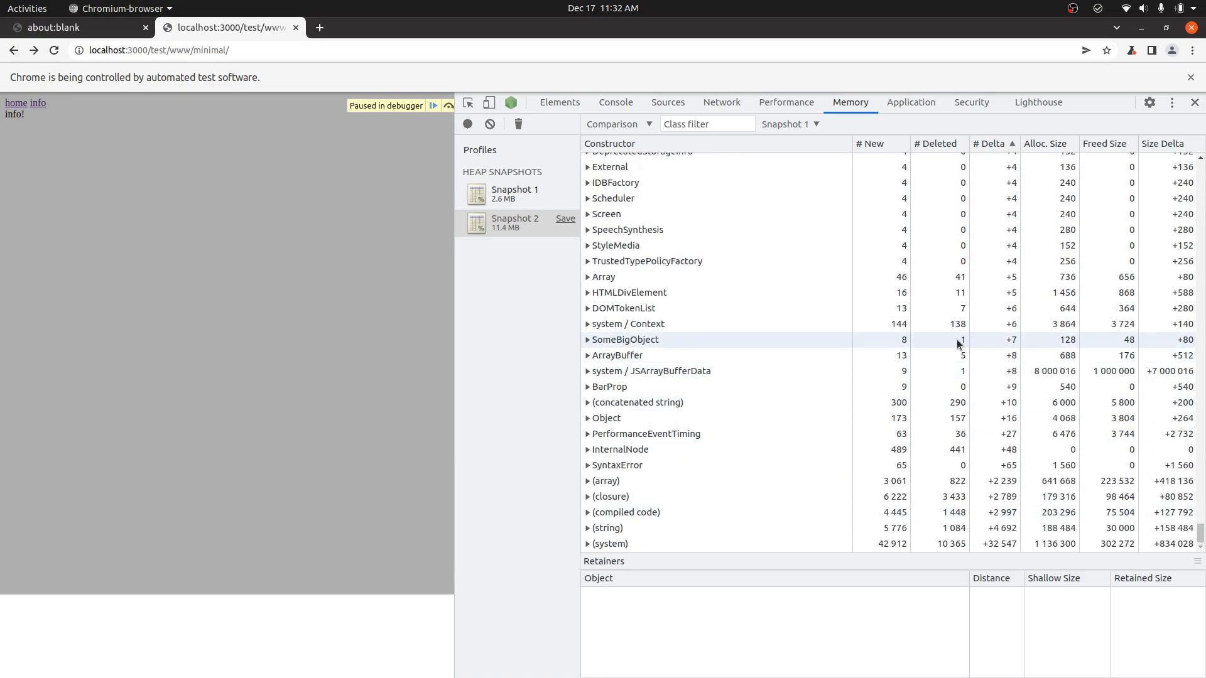
pyautogui.click(626, 340)
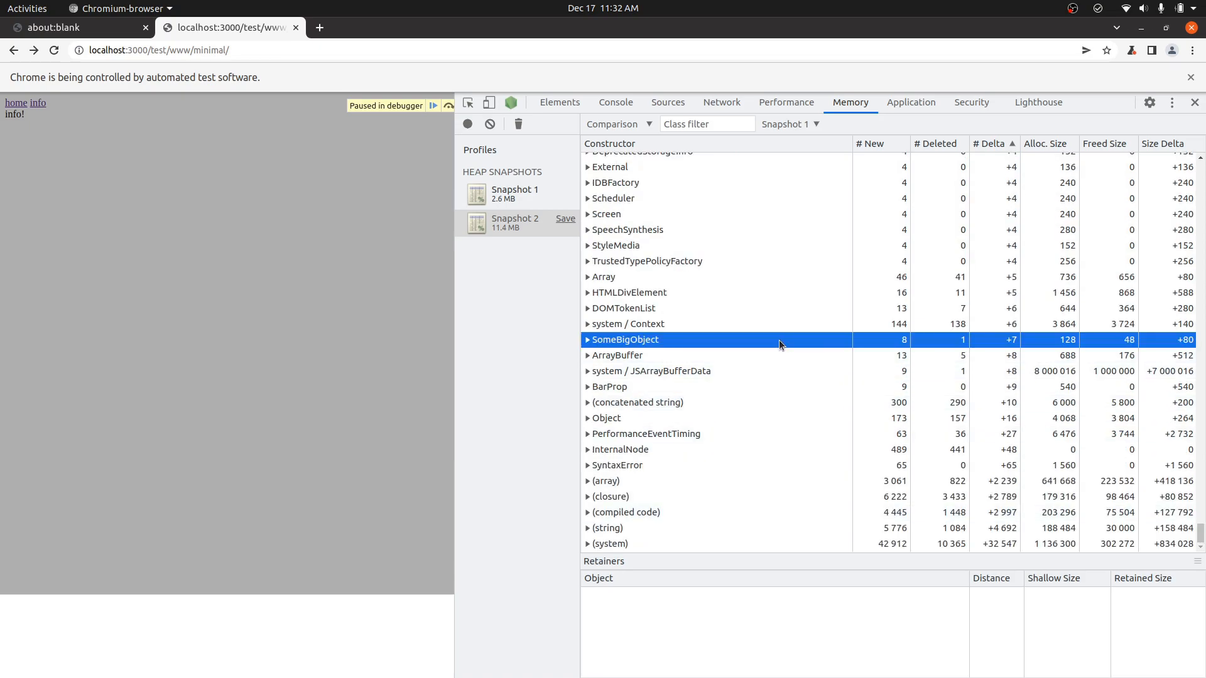
pyautogui.click(588, 339)
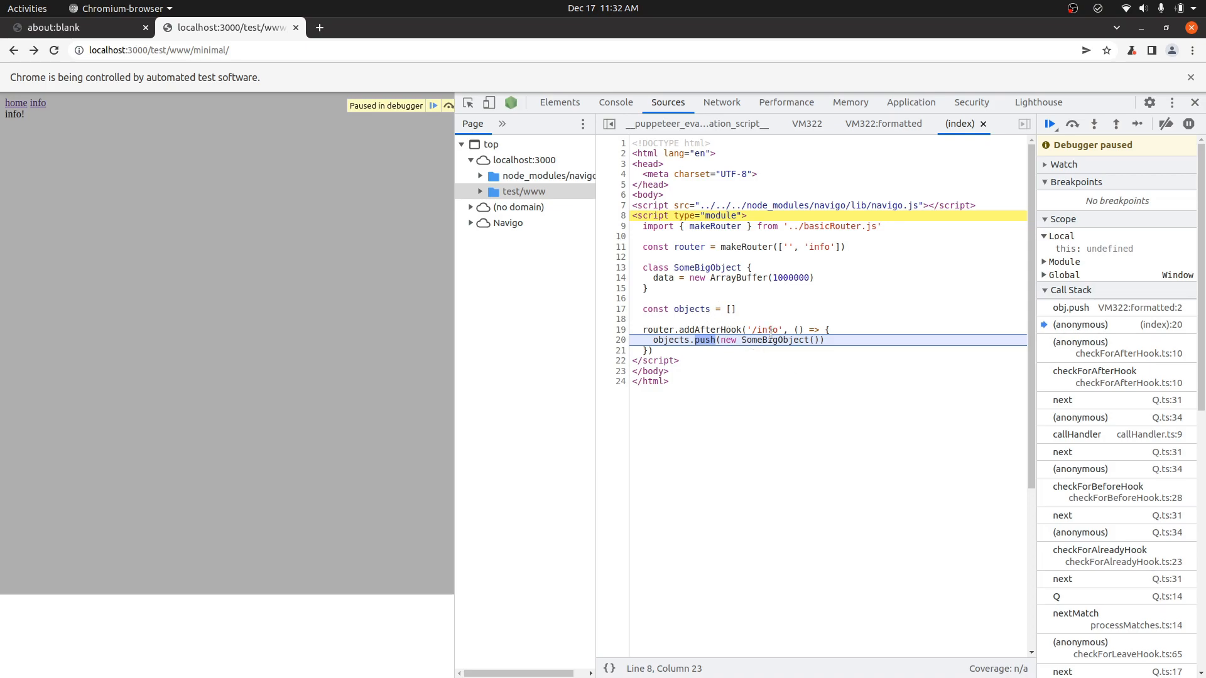
pyautogui.moveTo(774, 340)
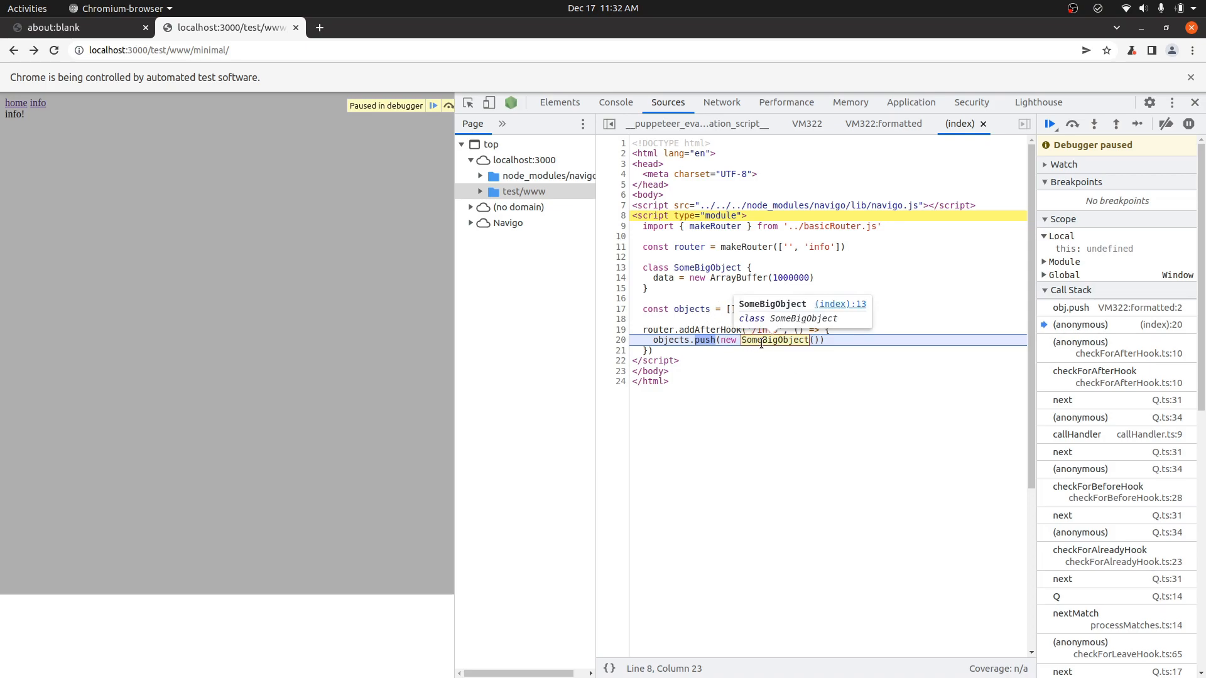
pyautogui.moveTo(882, 298)
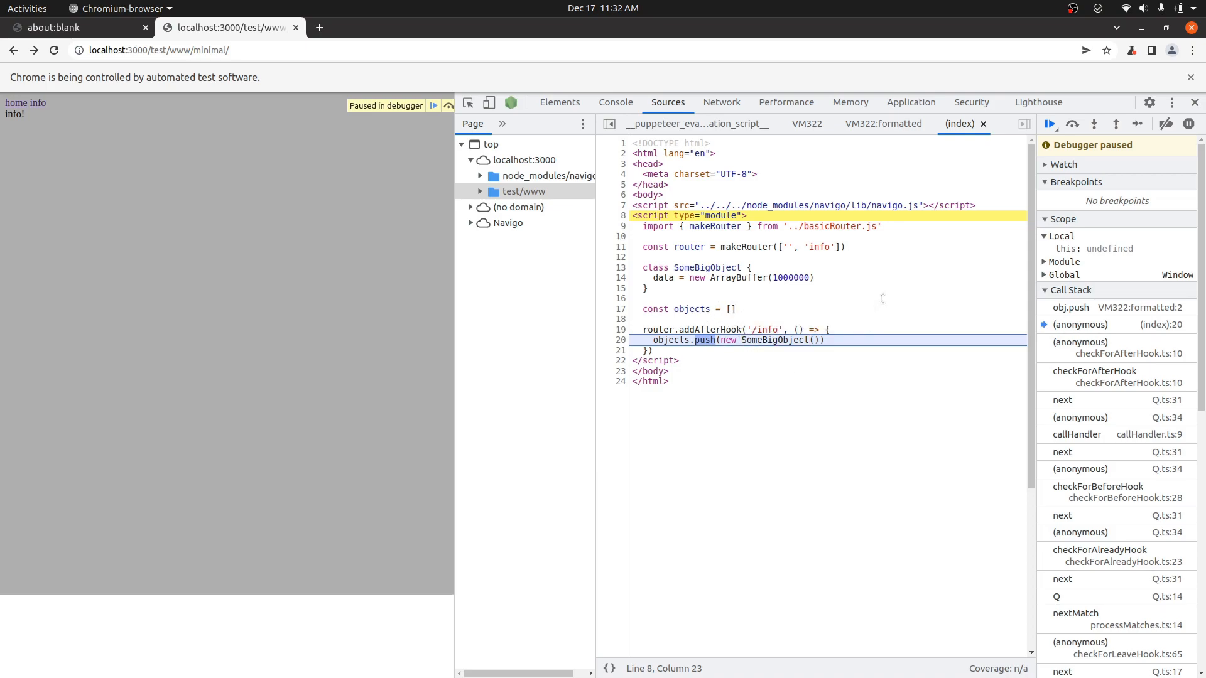